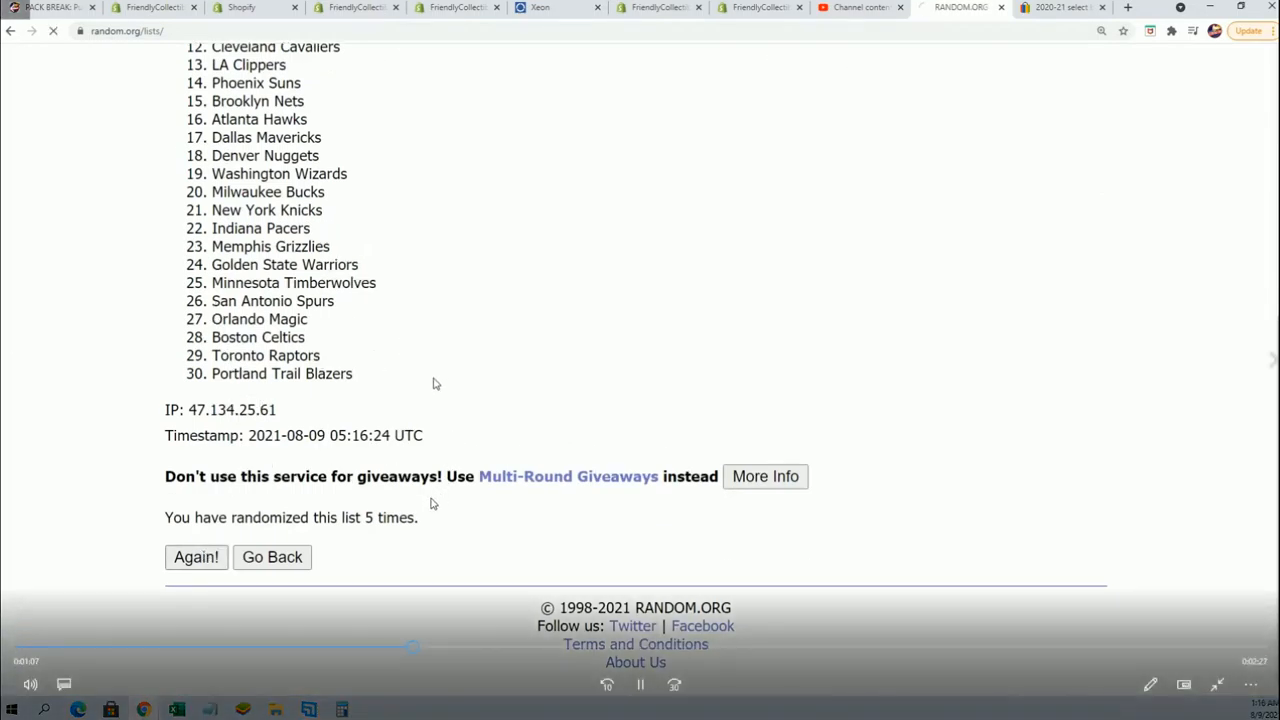
Reshuffle the 30-team list twice more for a new order beginning with San Antonio Spurs.
left_click(196, 556)
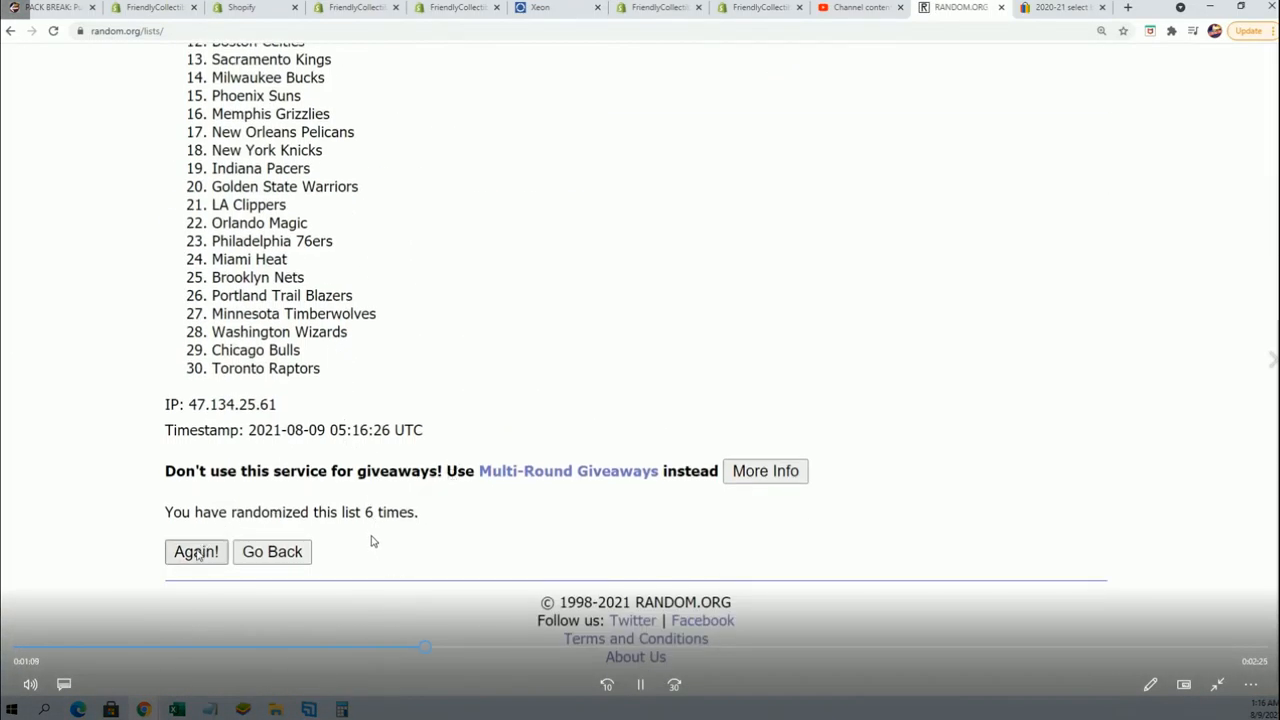
left_click(196, 552)
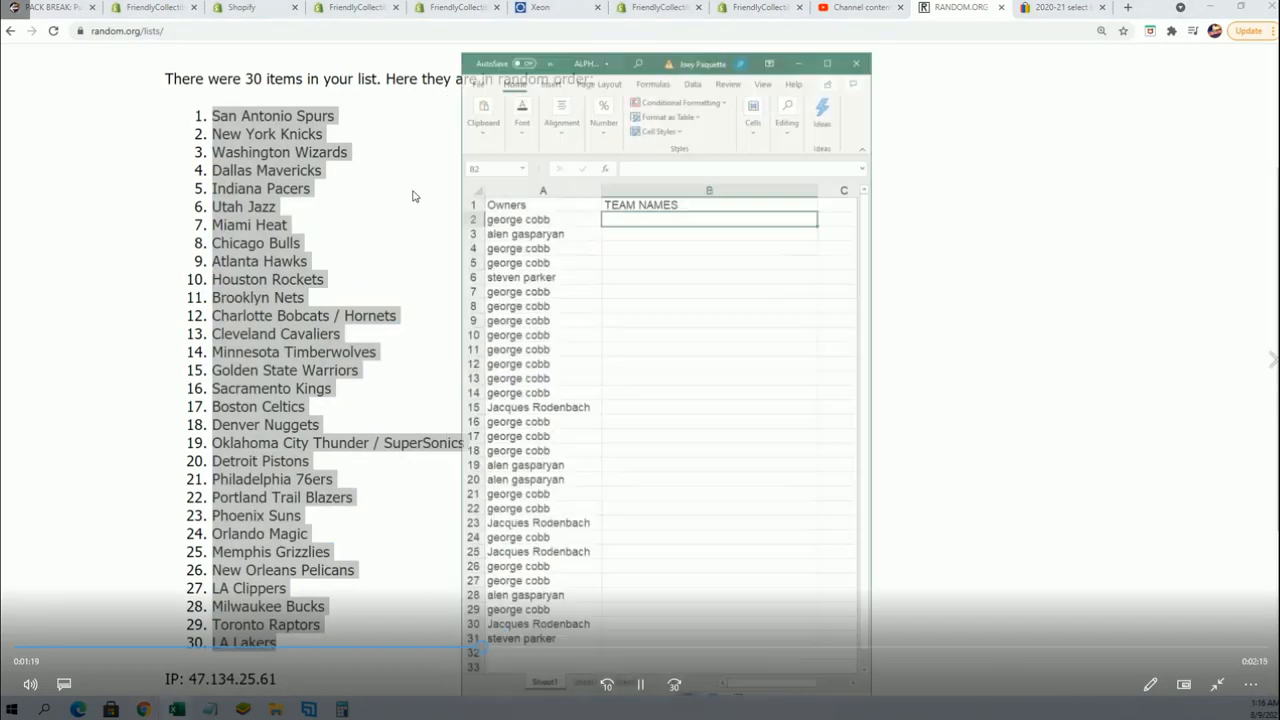
Paste the 30 team names as plain text into column B from cell B2 downward.
right_click(650, 184)
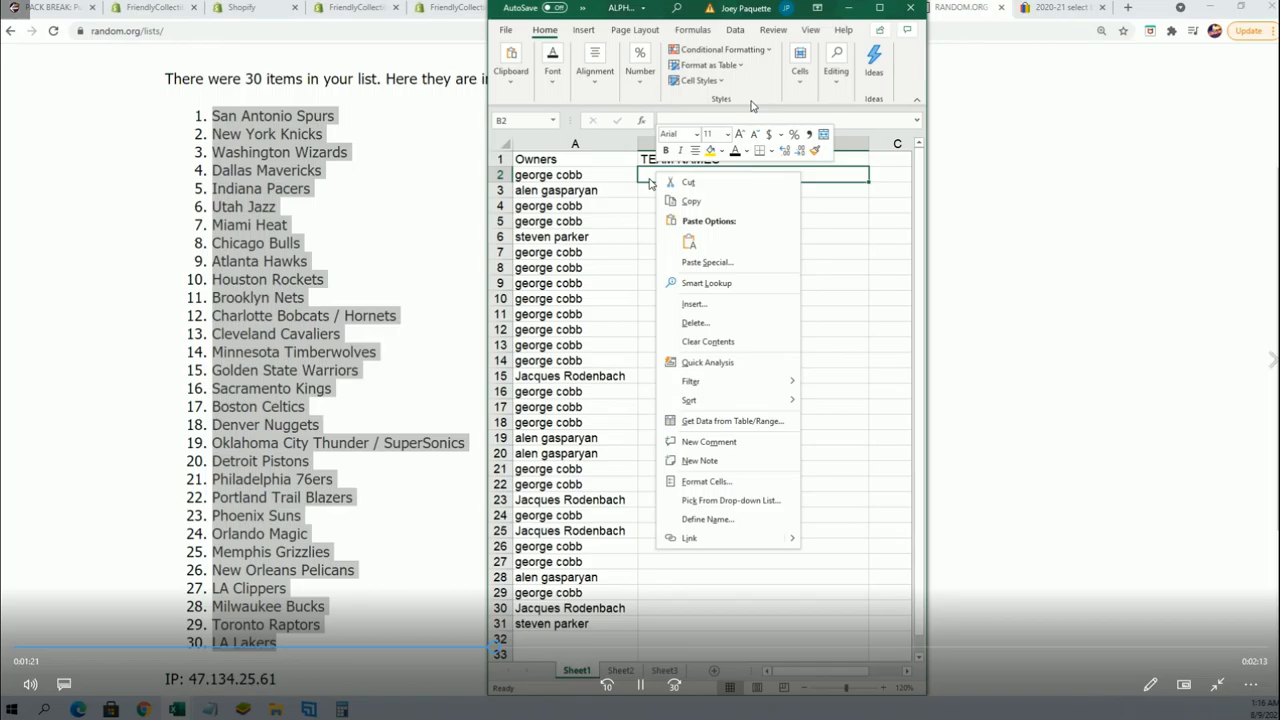
left_click(708, 262)
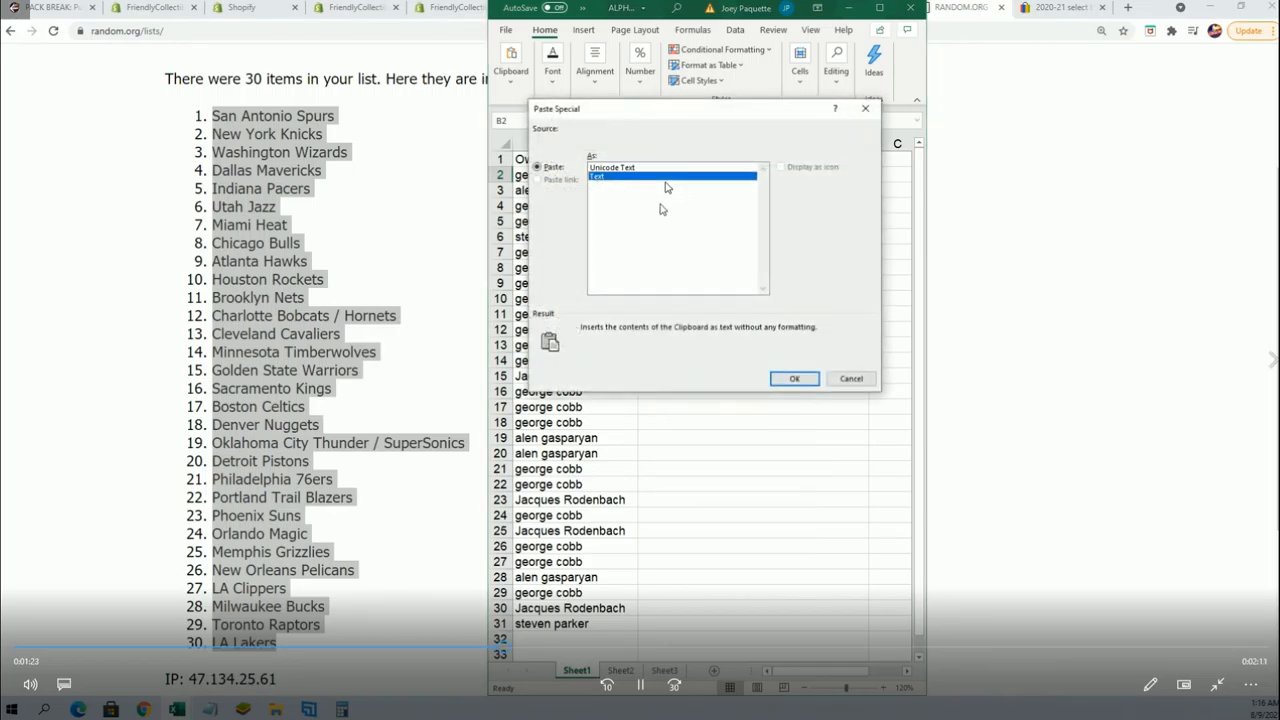
left_click(794, 378)
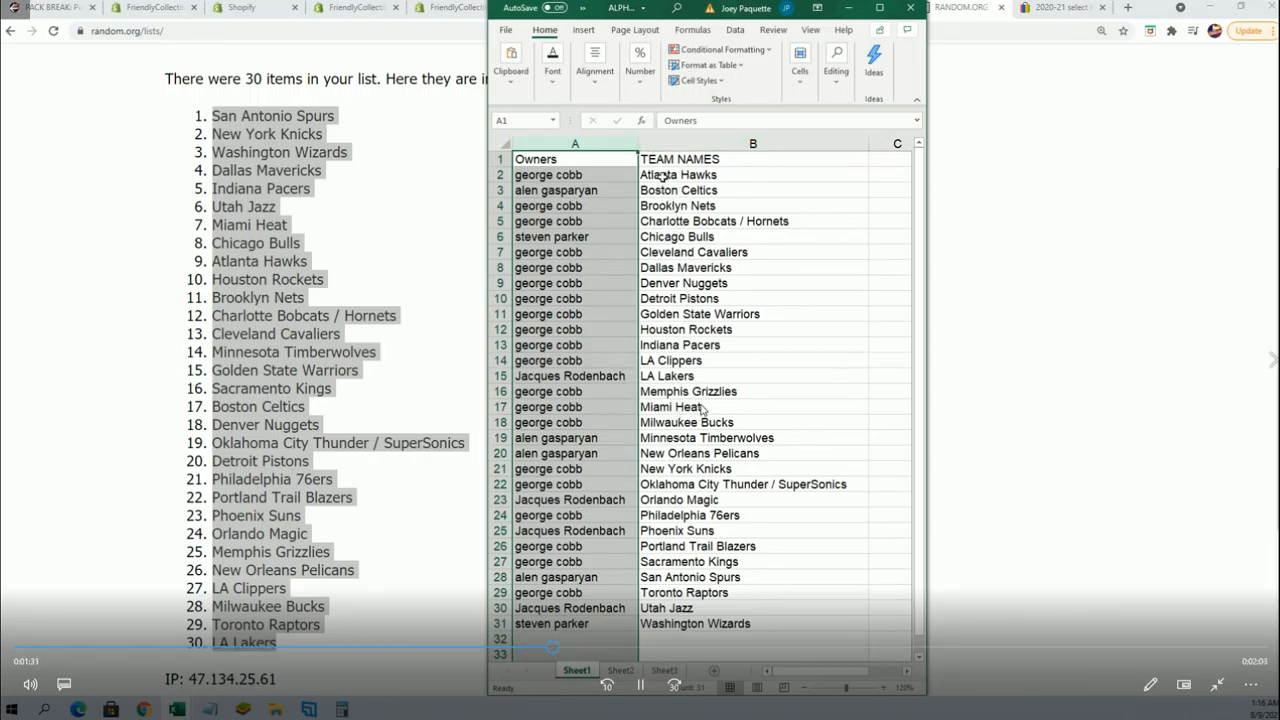
scroll("down", 3)
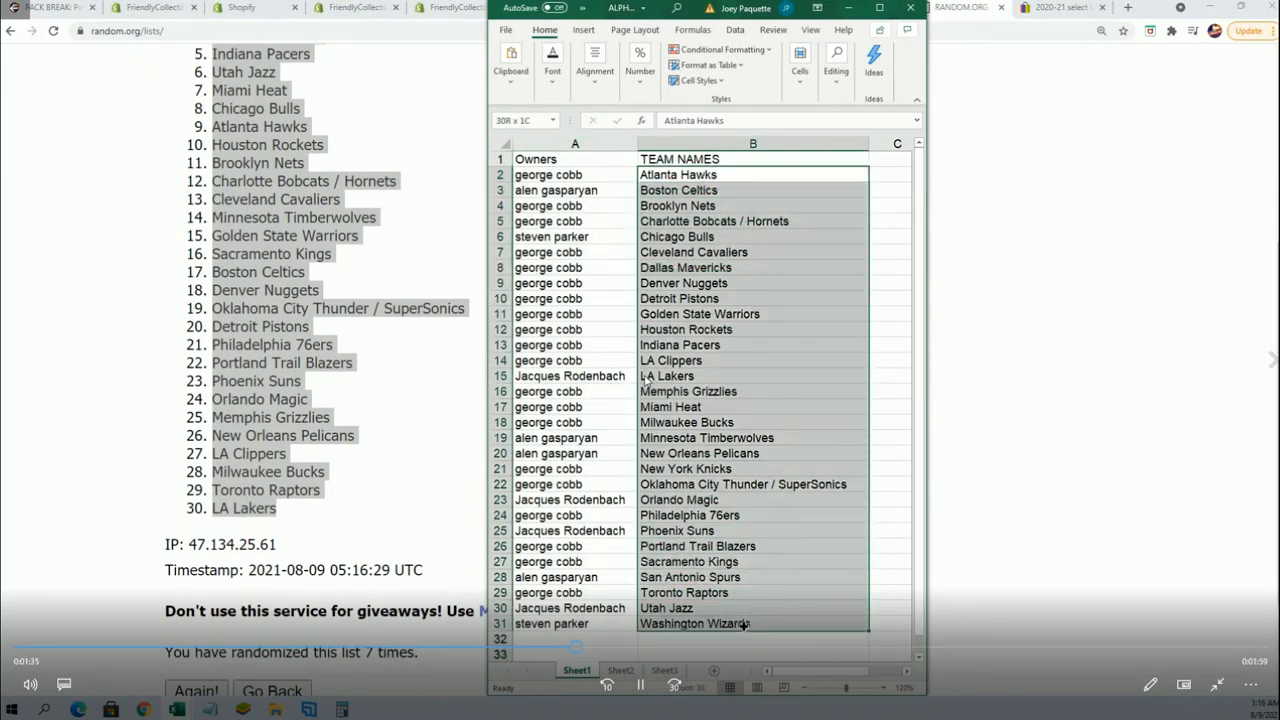
left_click(678, 174)
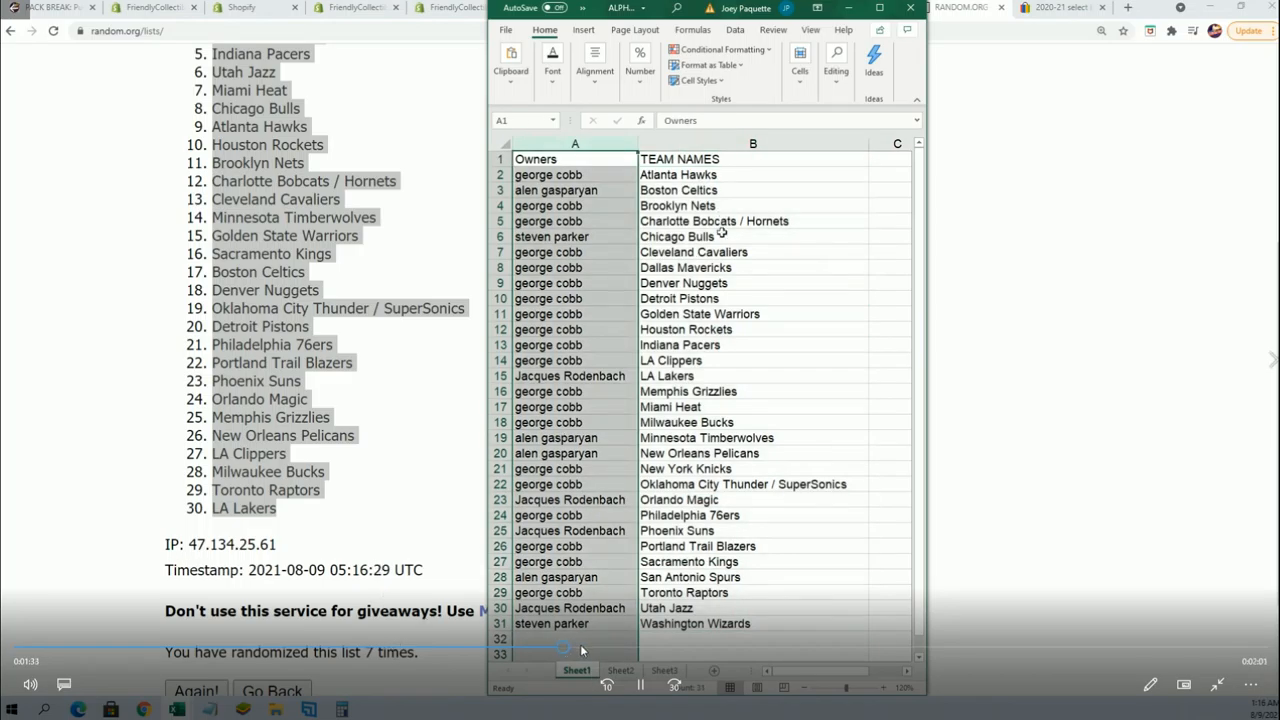
left_click(196, 690)
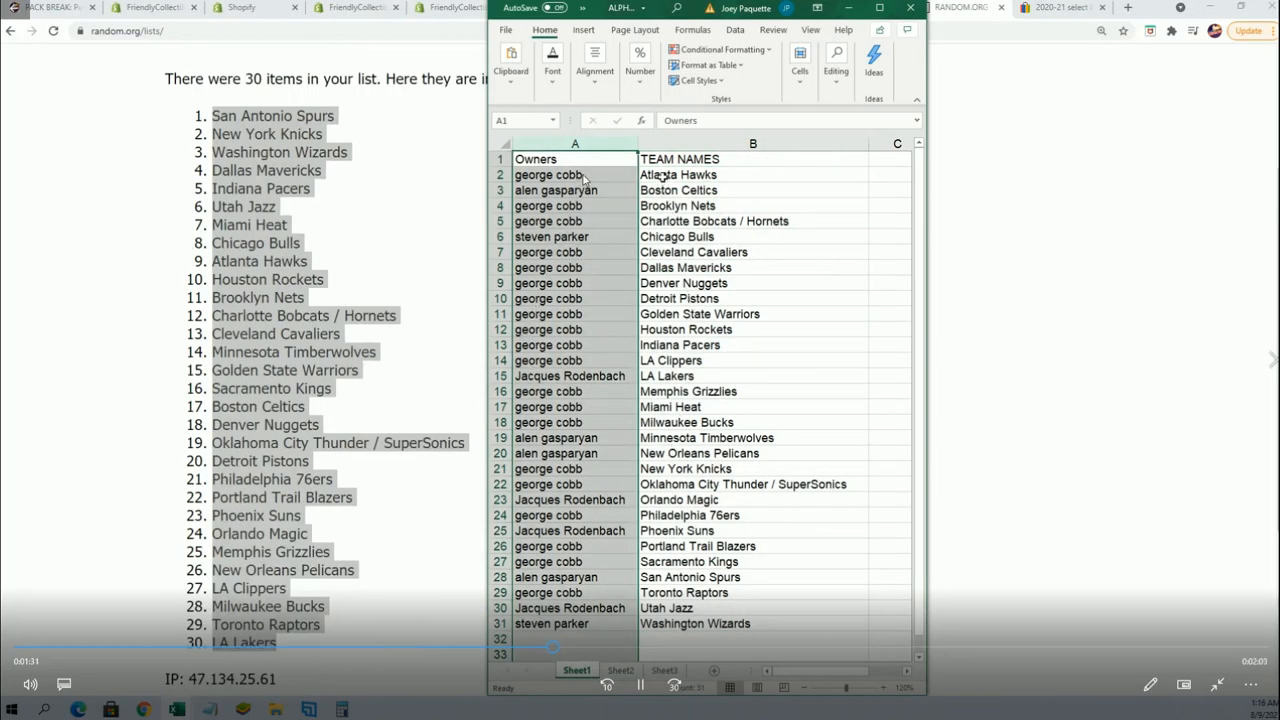
scroll("down", 3)
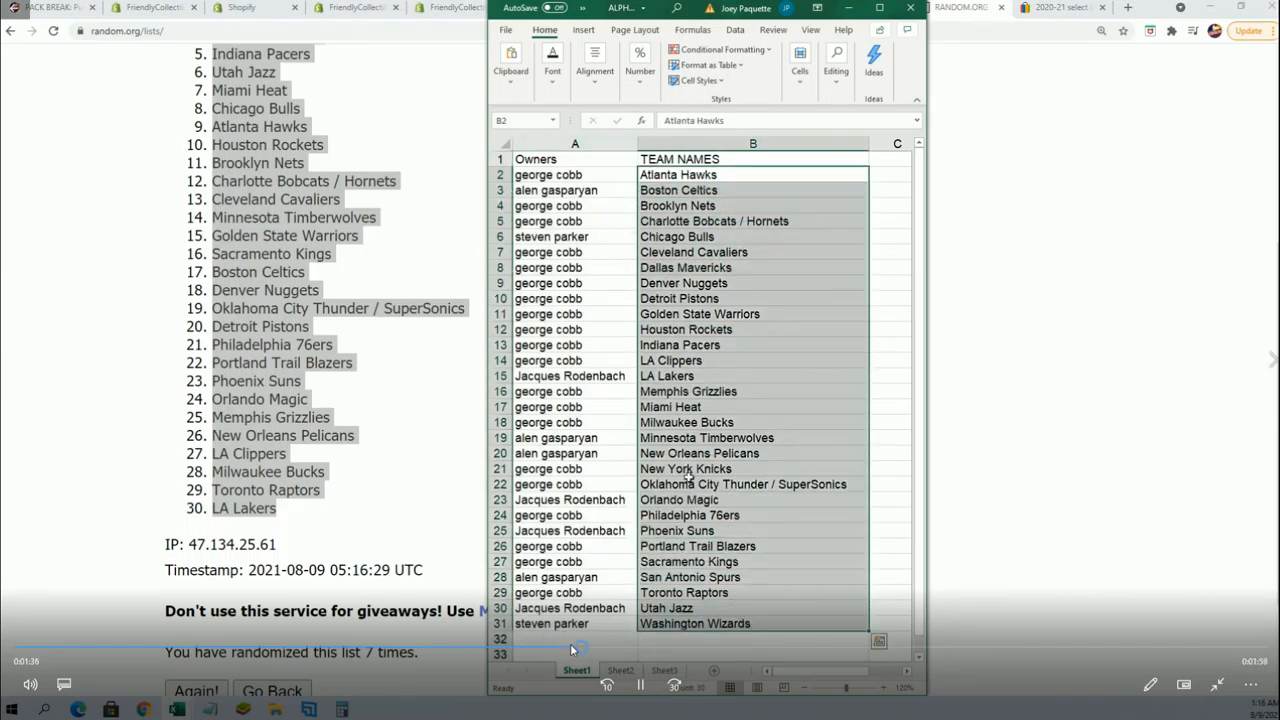
Re-paste the team names into B2 via Paste Special as Unicode Text.
right_click(752, 174)
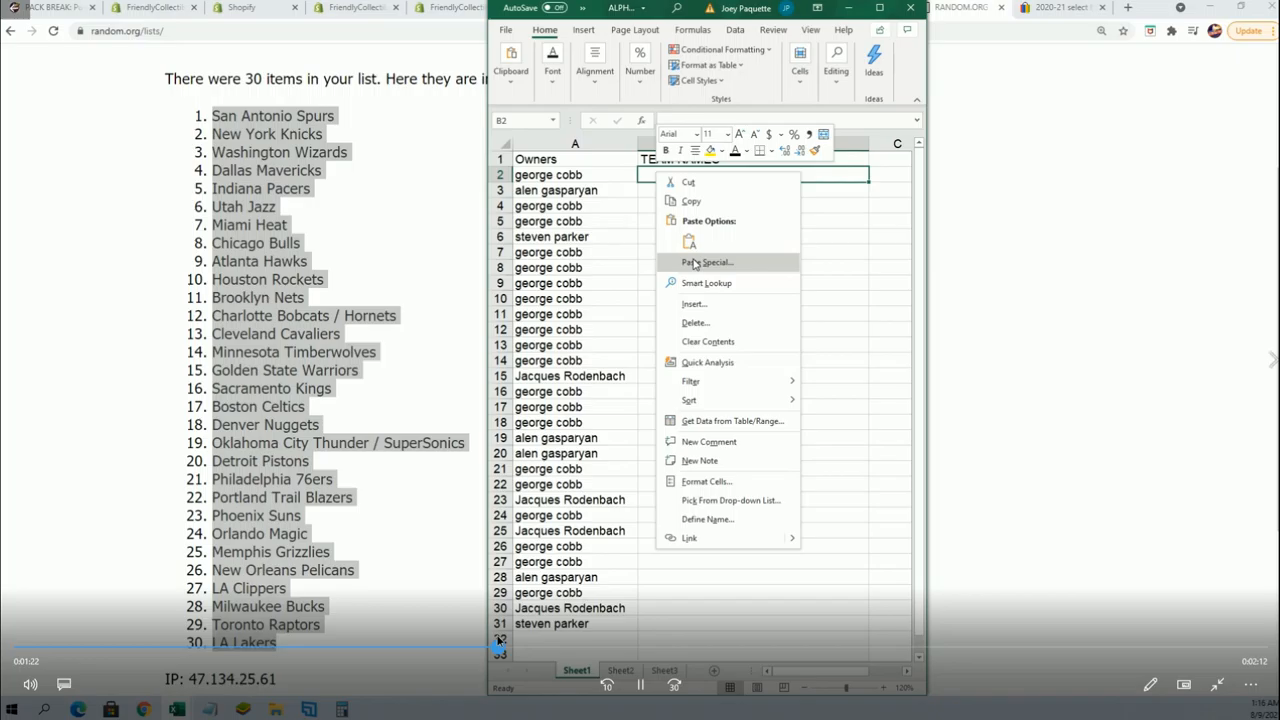
left_click(708, 262)
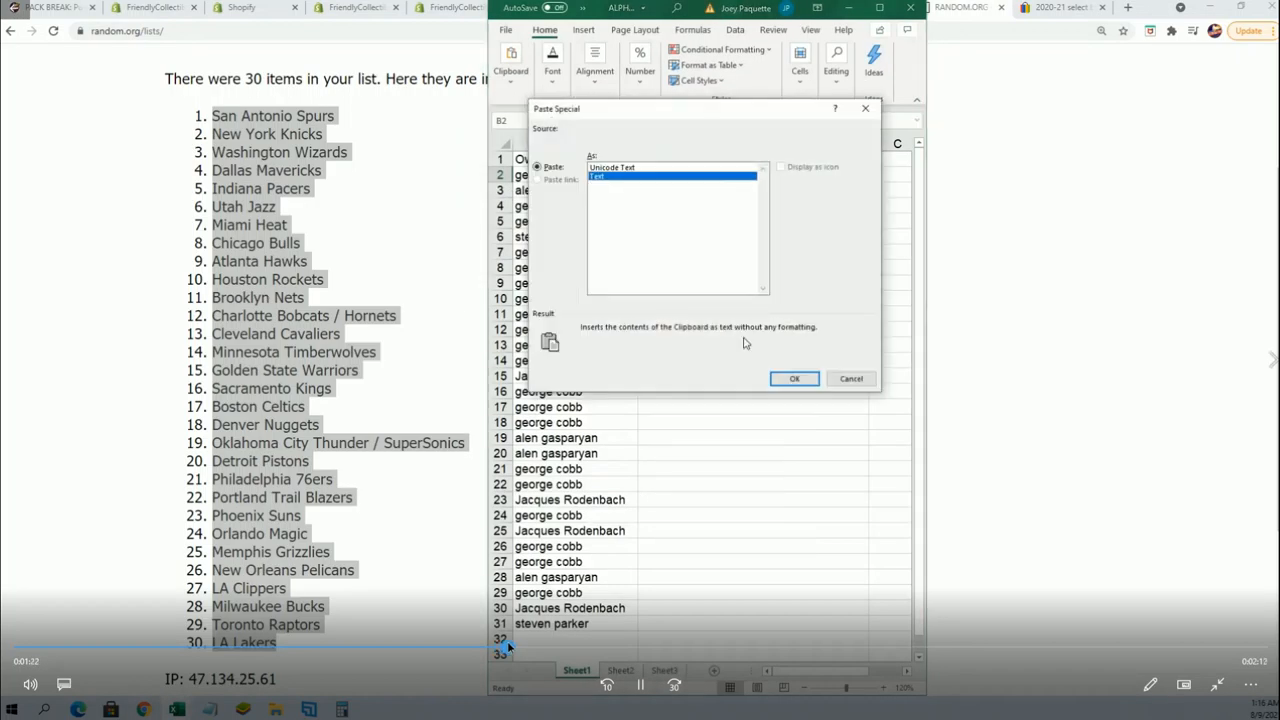
left_click(794, 378)
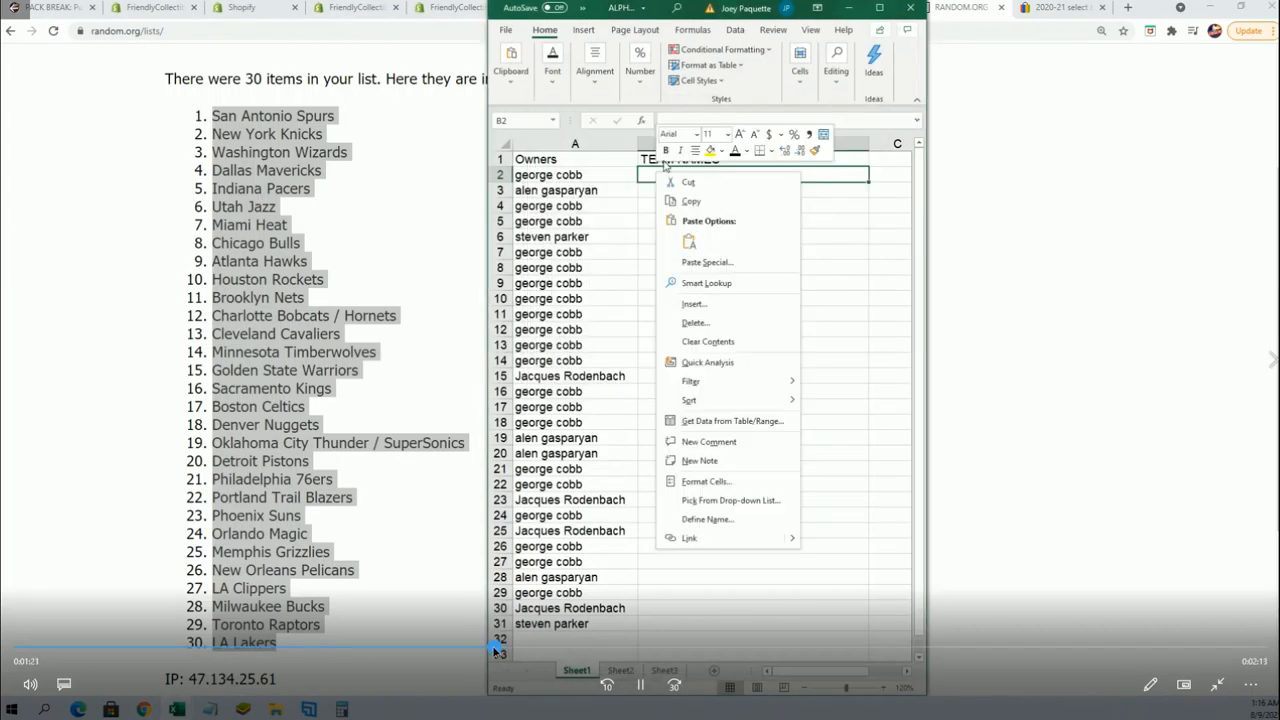
left_click(708, 260)
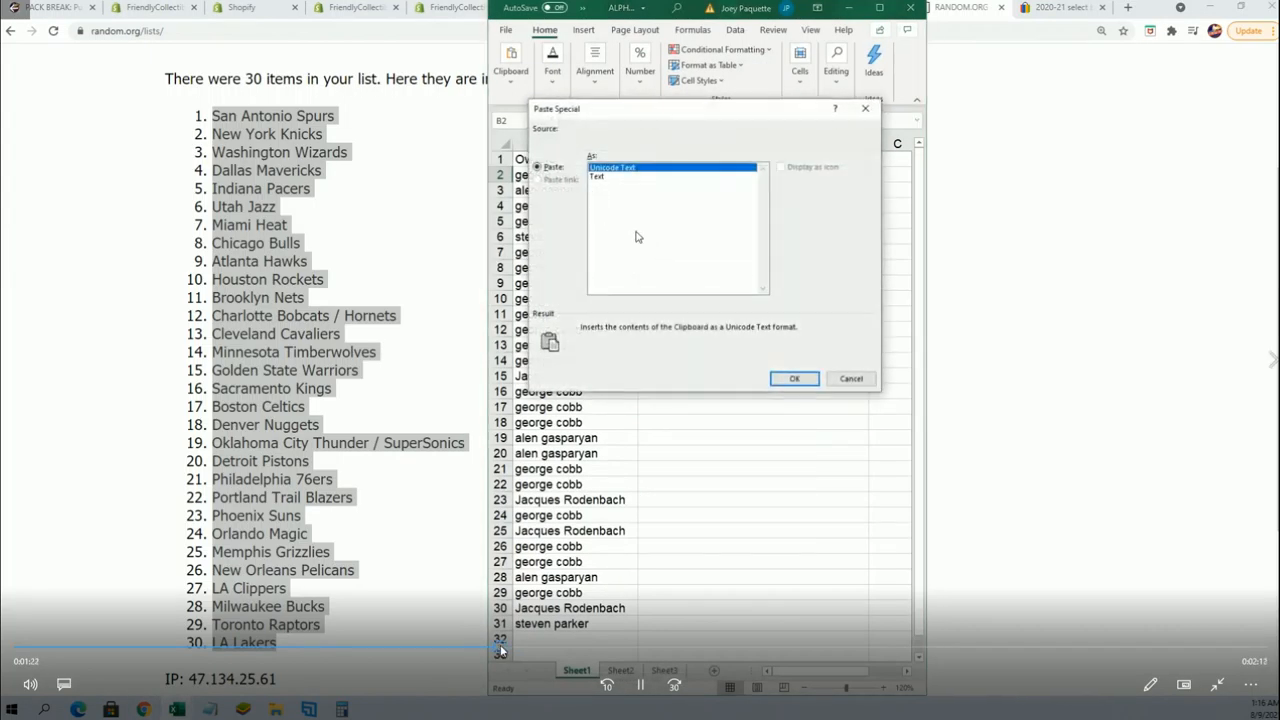
left_click(792, 378)
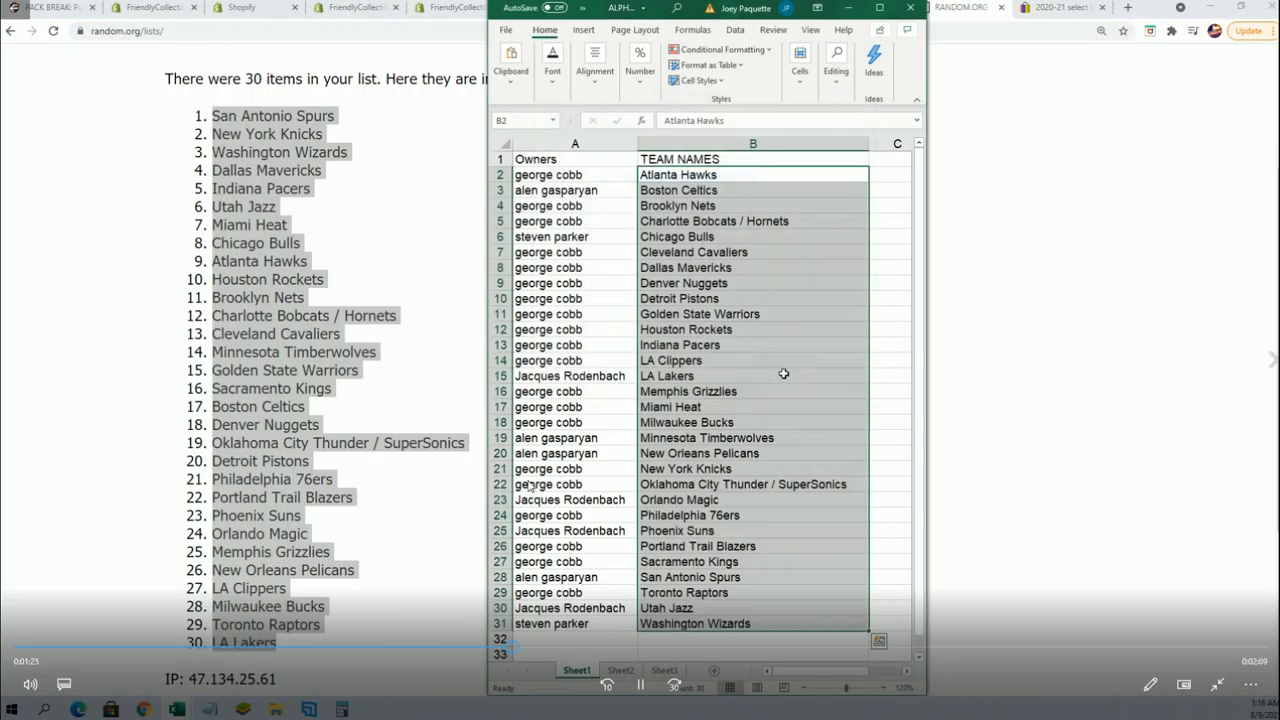
left_click(574, 144)
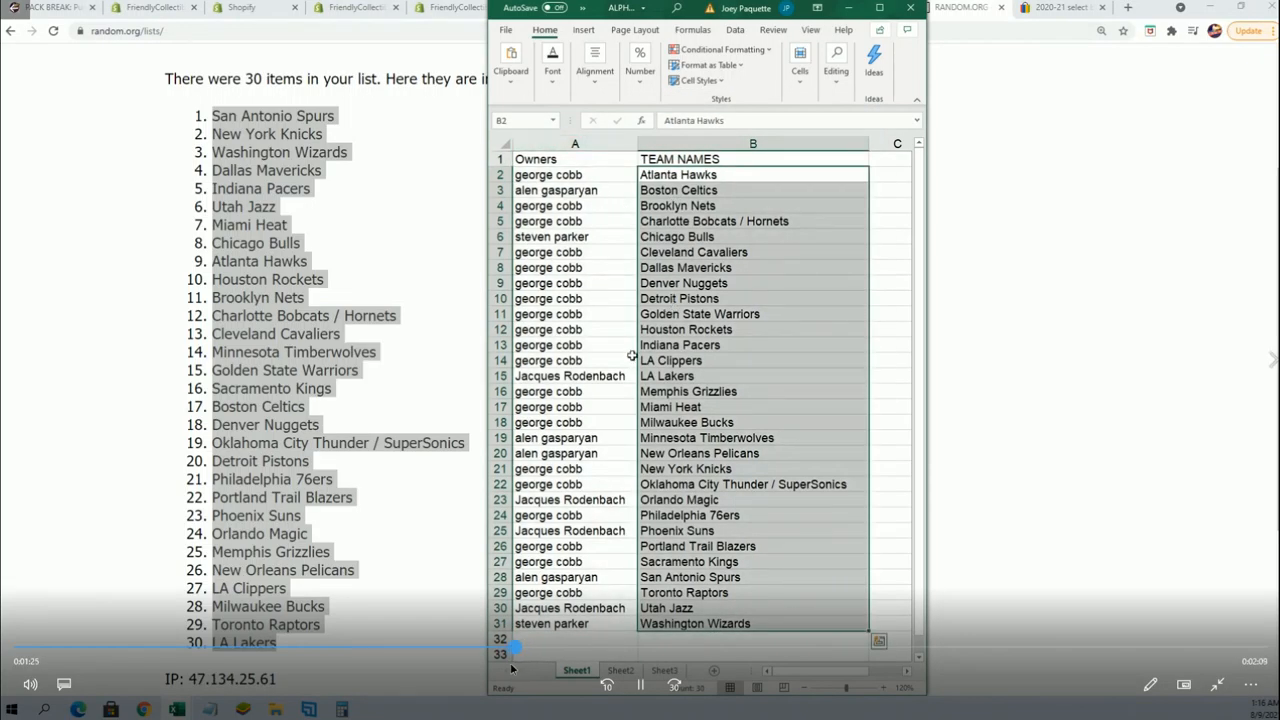
Paste the team names once more as plain Text and confirm.
left_click(574, 144)
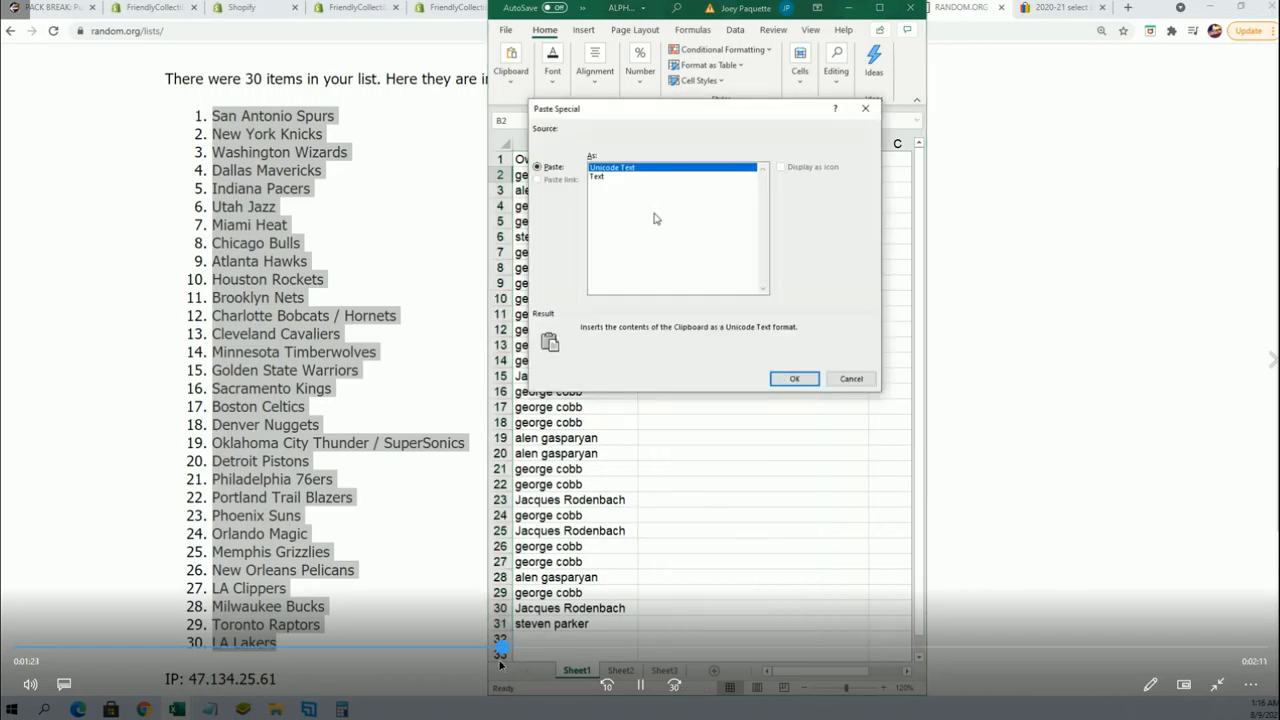
left_click(794, 378)
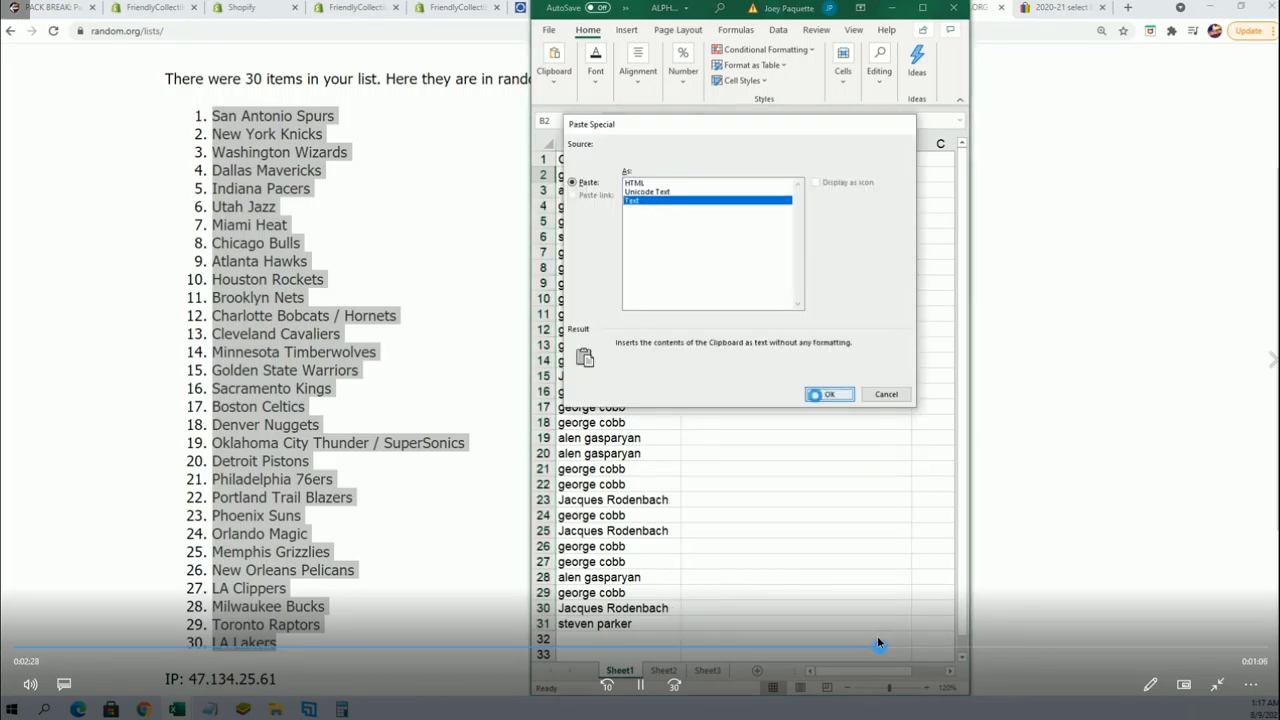
left_click(828, 392)
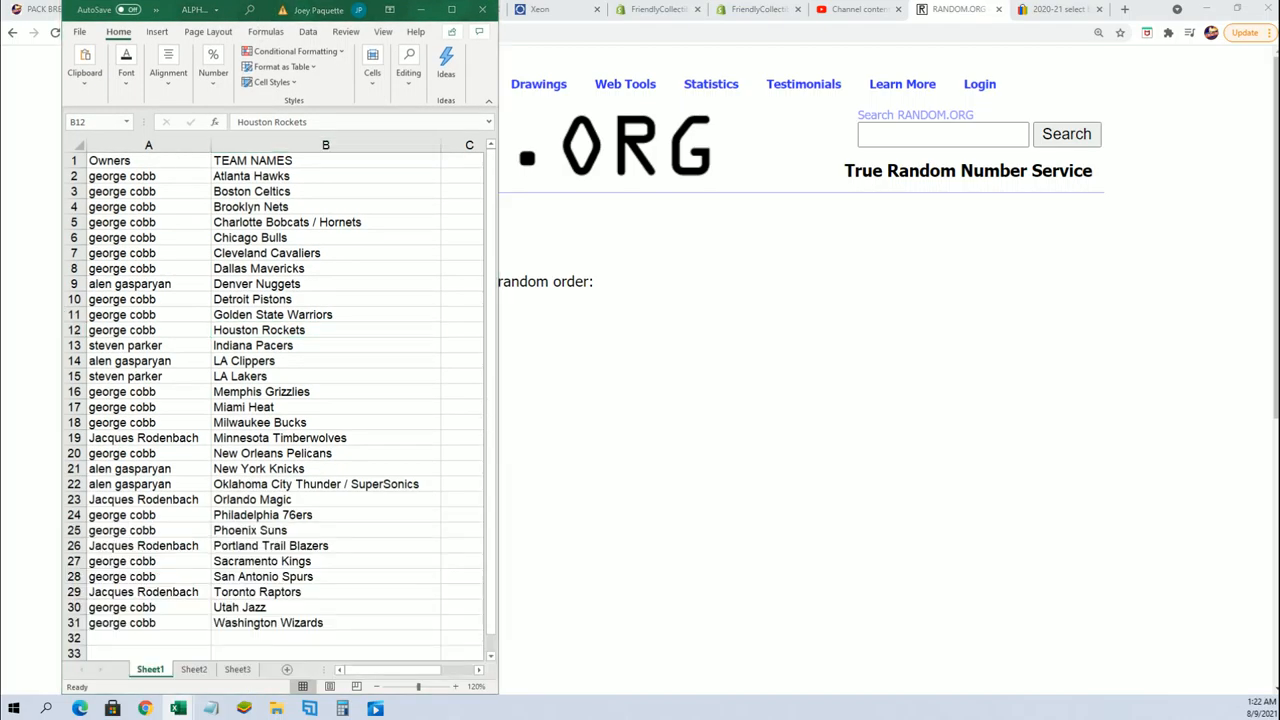
Check the sorted pairings, selecting Houston Rockets in B12 and the row 19 owner.
left_click(324, 328)
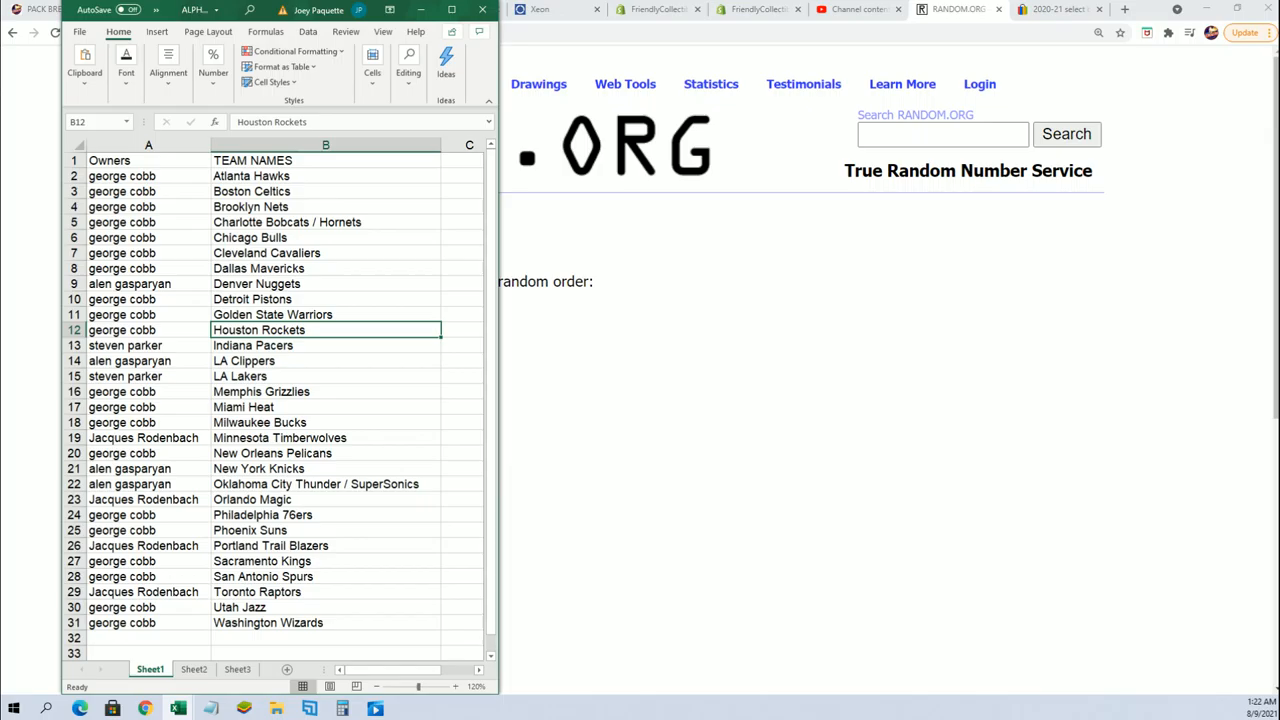
mouse_move(360, 352)
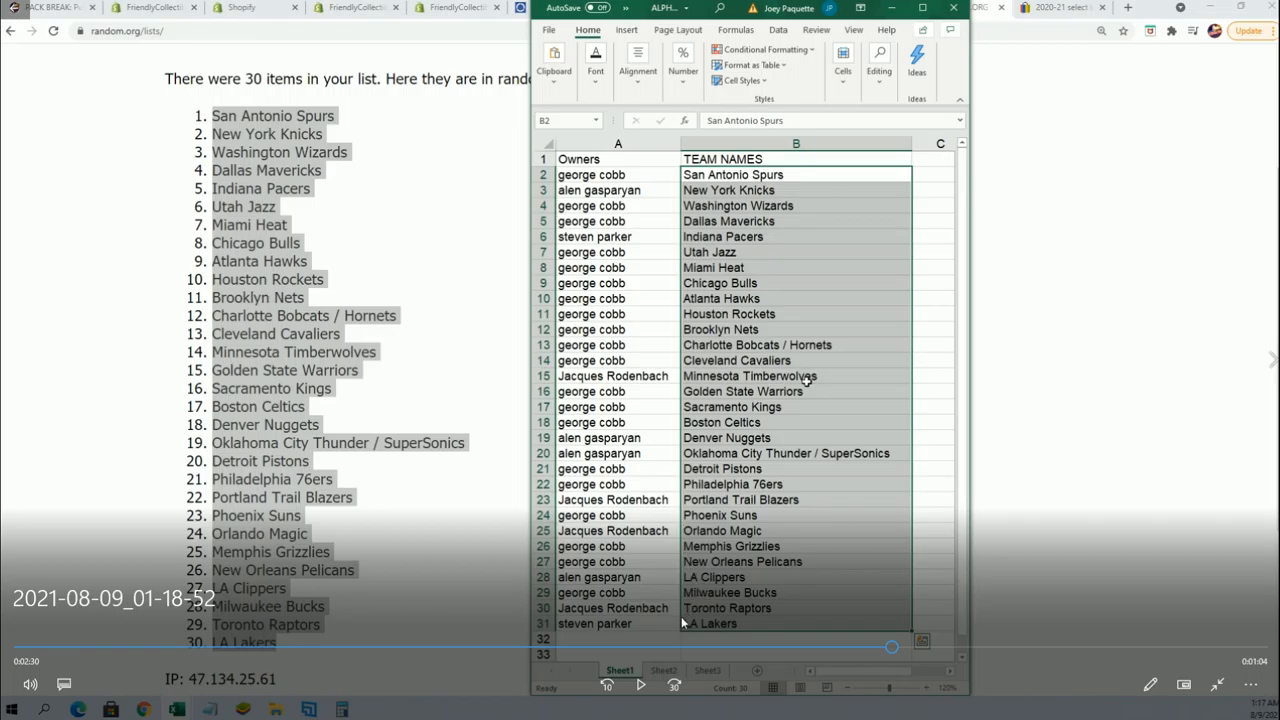
mouse_move(684, 622)
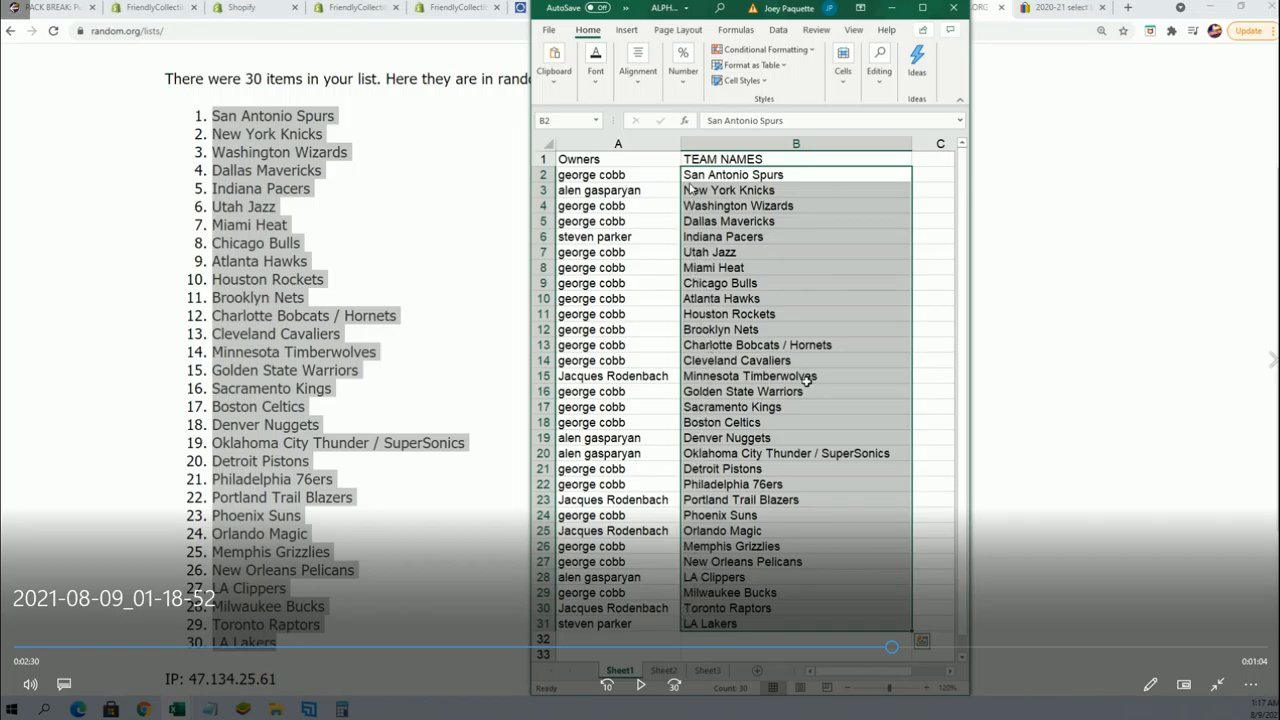
mouse_move(660, 316)
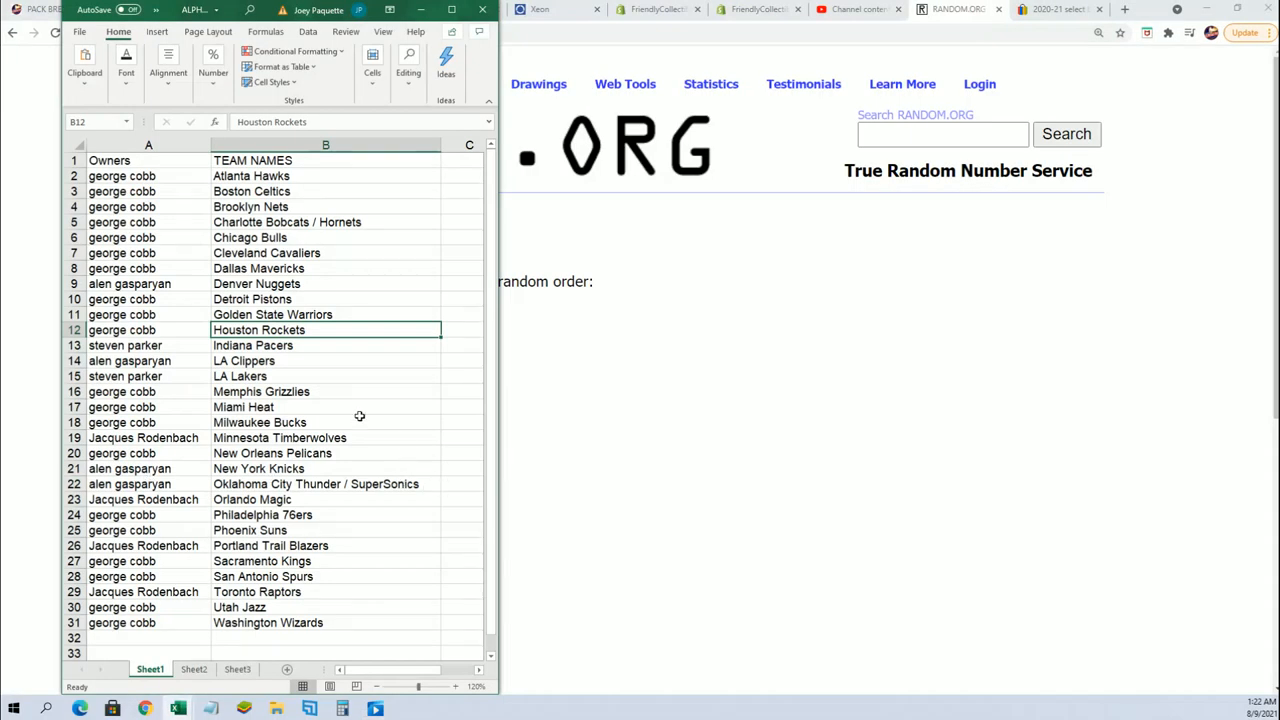
mouse_move(256, 296)
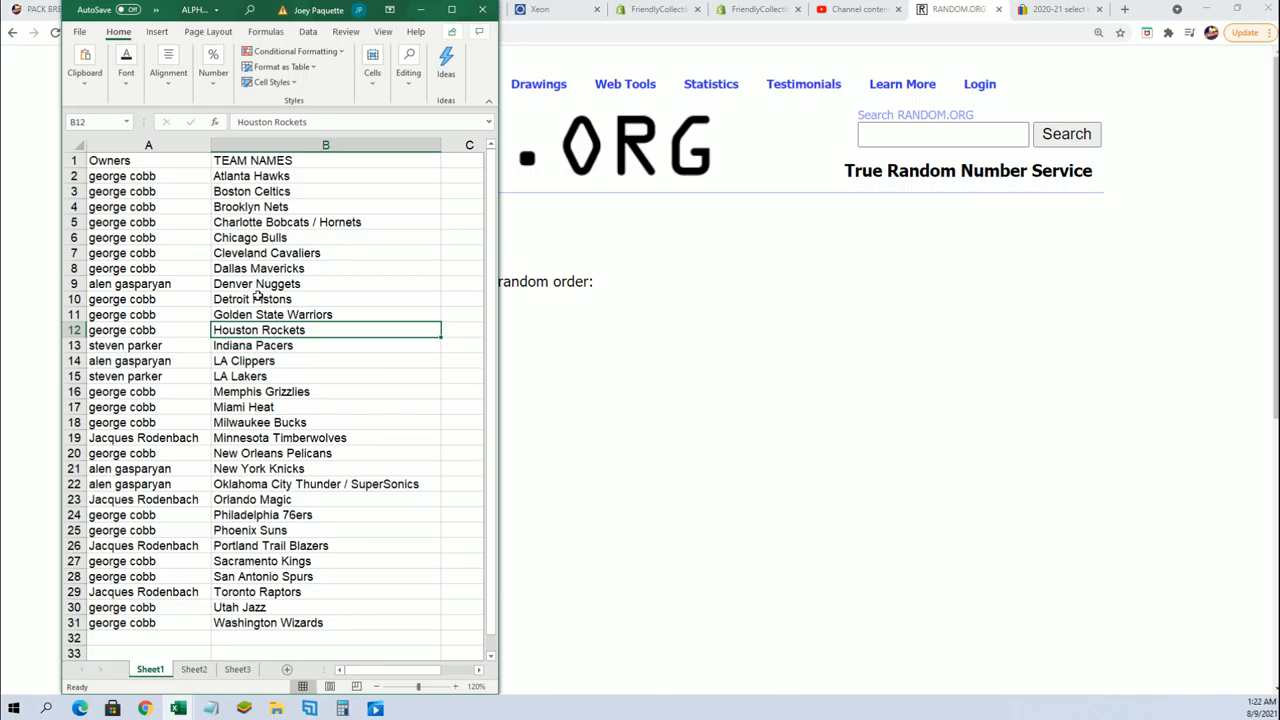
left_click(144, 438)
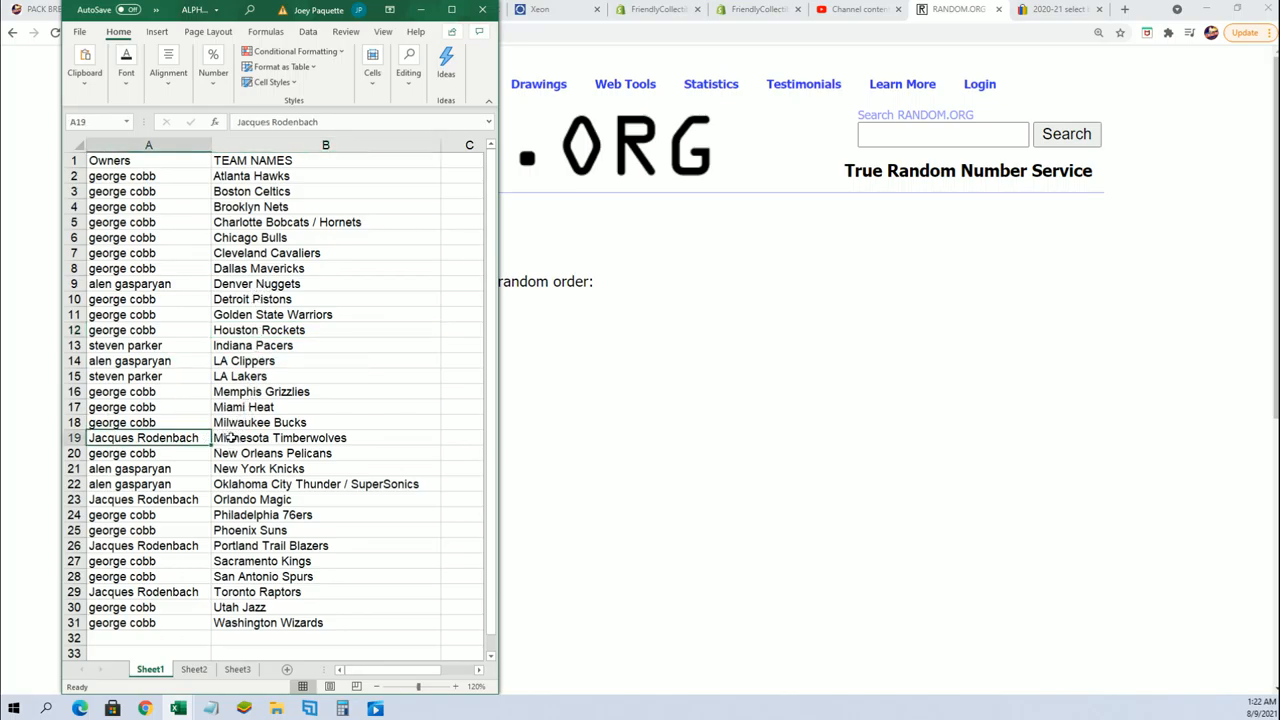
left_click(278, 436)
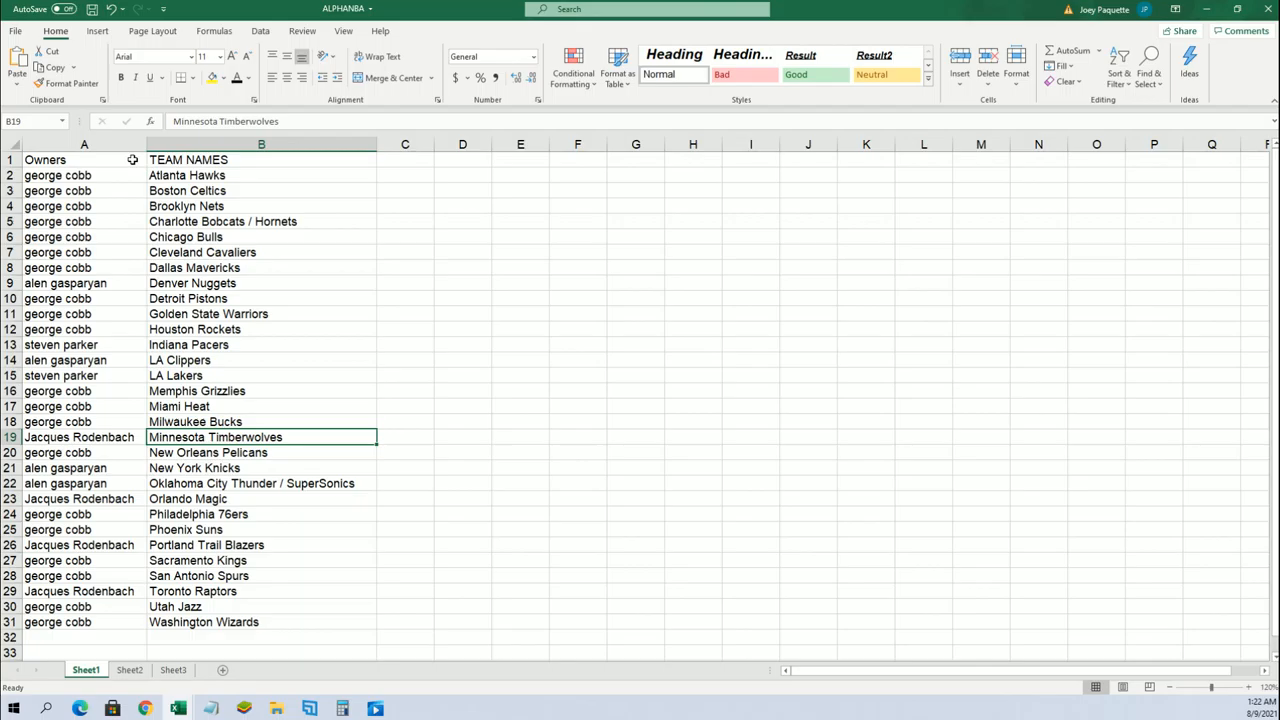
Resize column A so the Owners column fits its names.
left_click(84, 144)
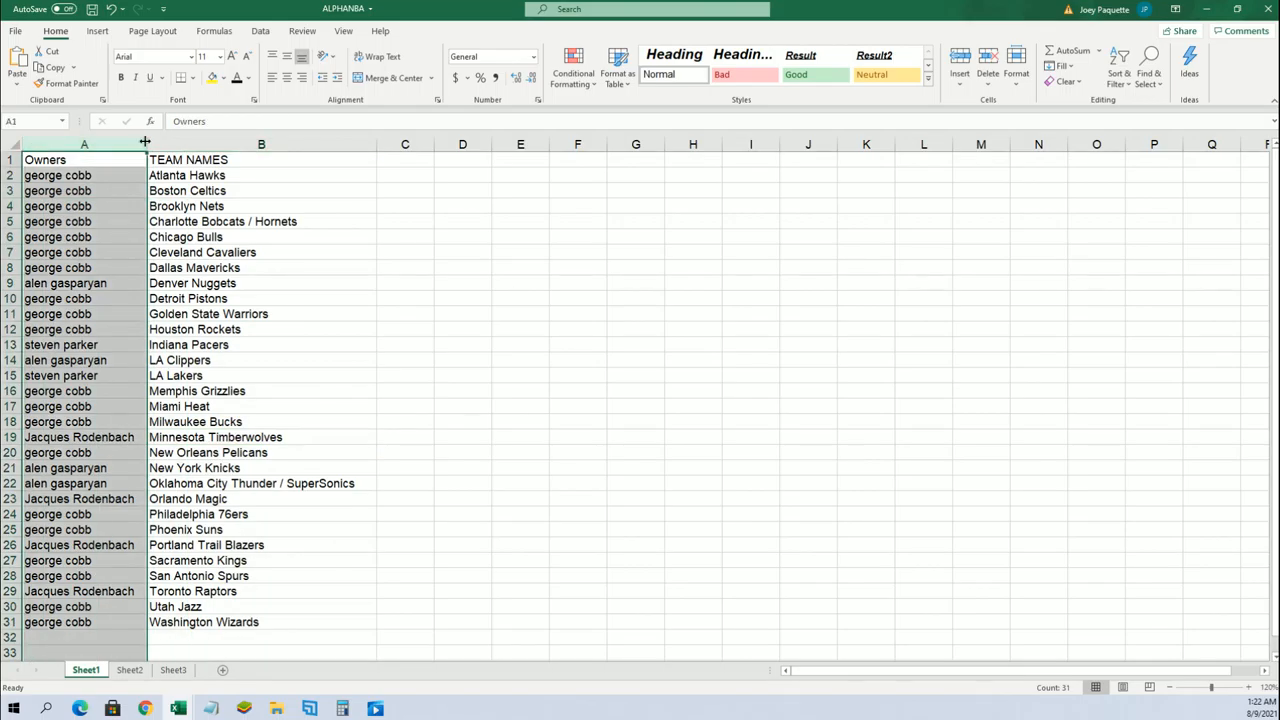
left_click_drag(144, 144, 136, 144)
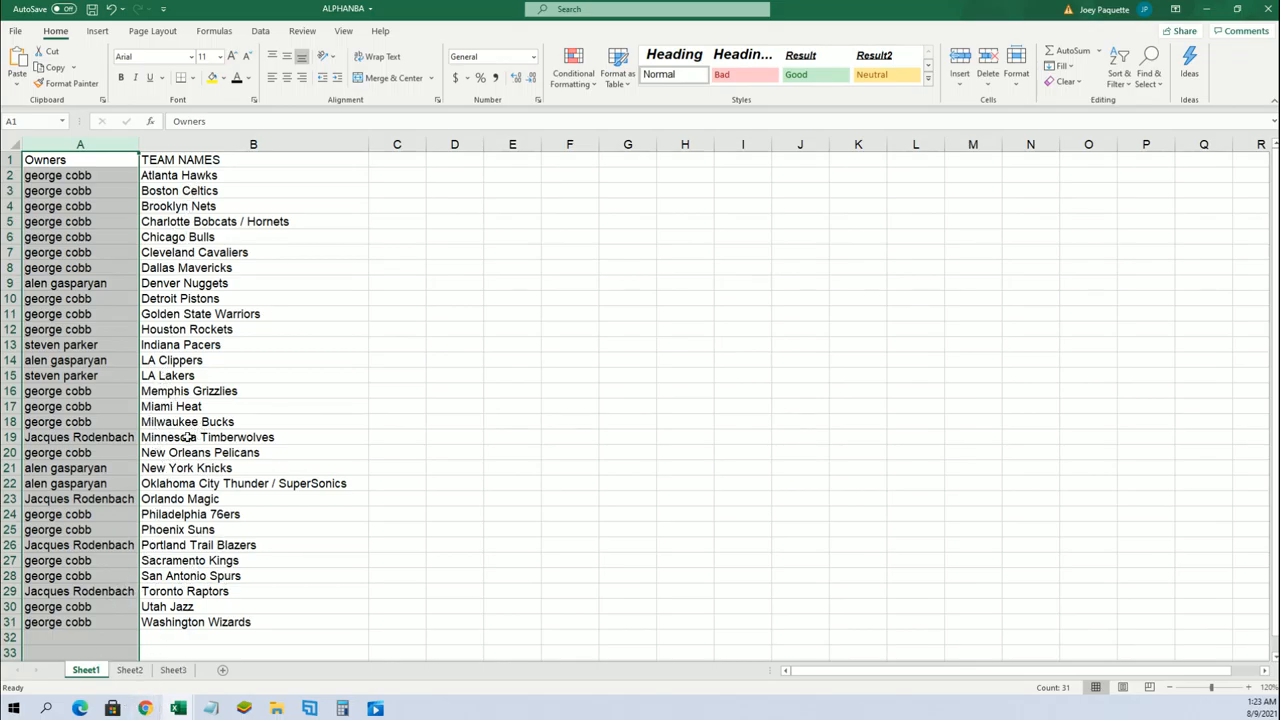
mouse_move(184, 478)
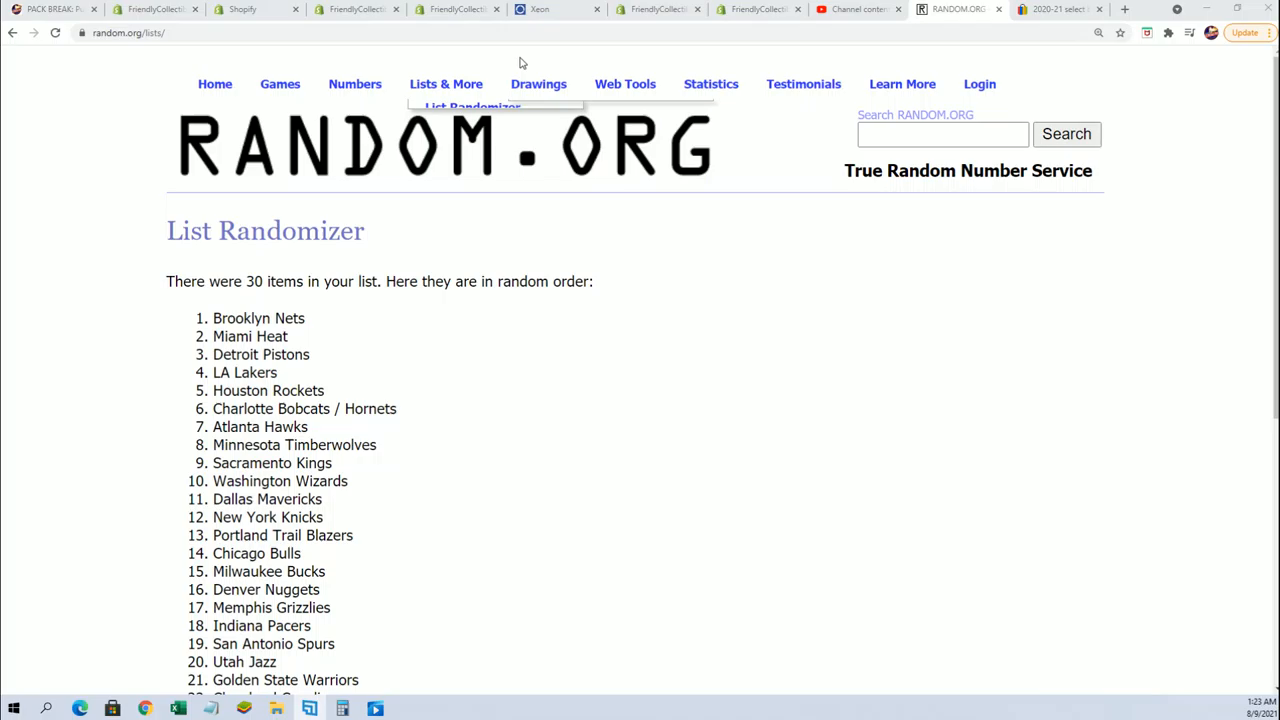
Scroll down the List Randomizer entry form to the emptied list box.
scroll("down", 3)
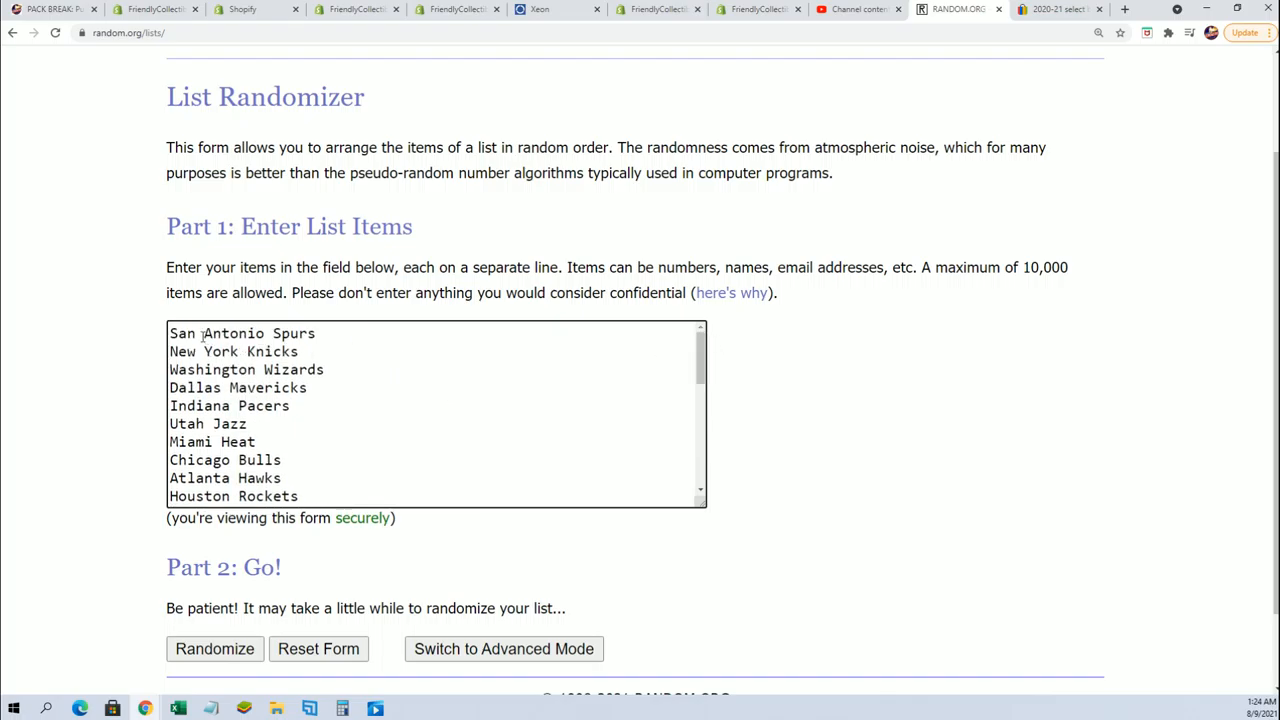
scroll("down", 3)
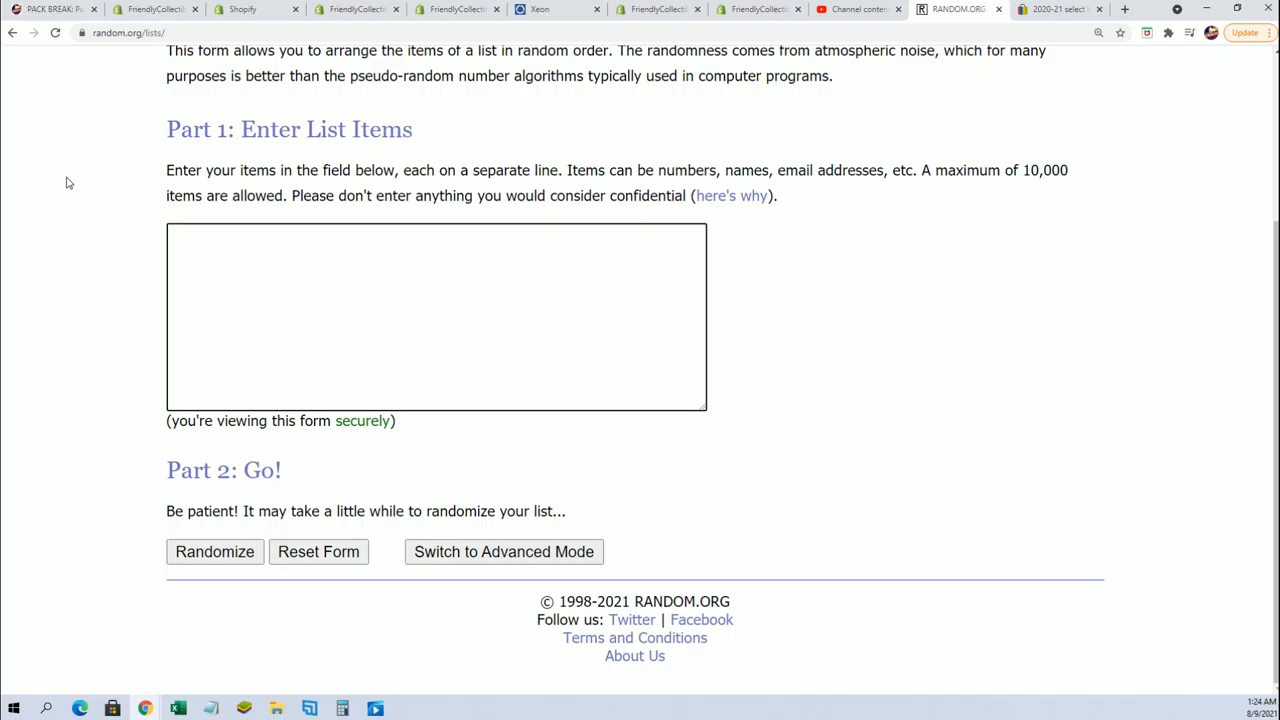
Enter packs 1 to 8 on separate lines and randomize their order.
type("1")
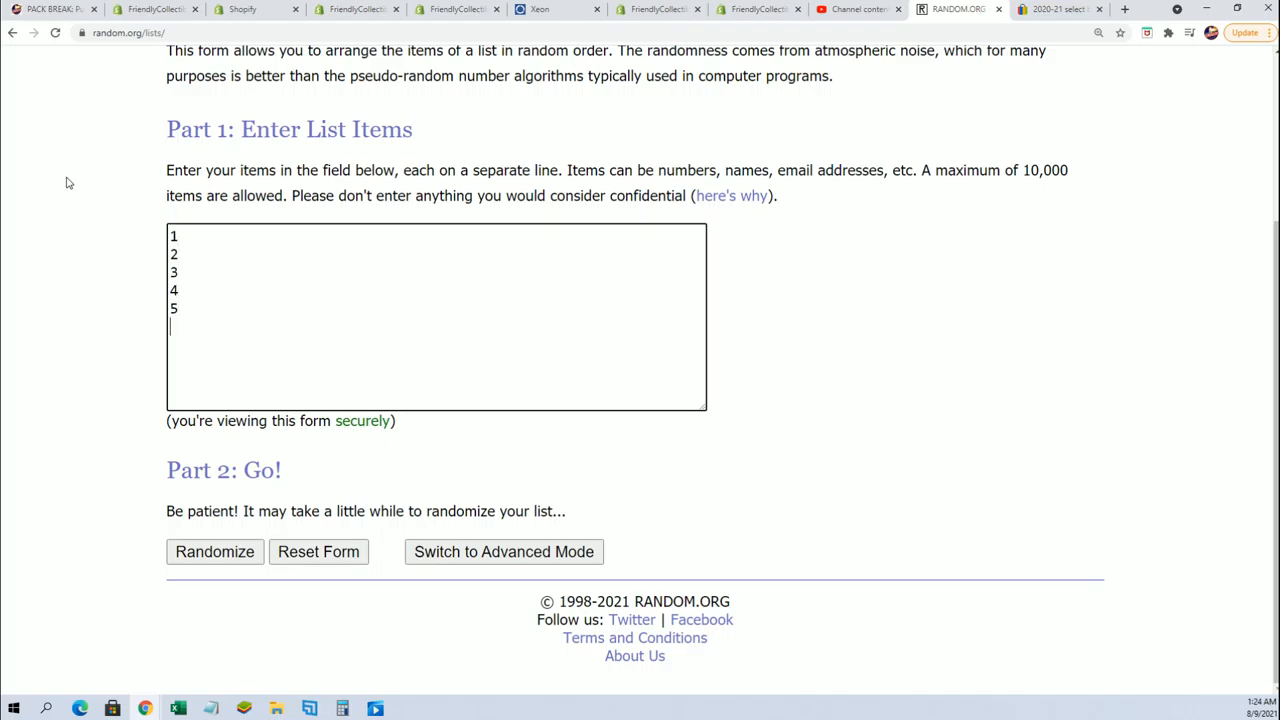
type("6")
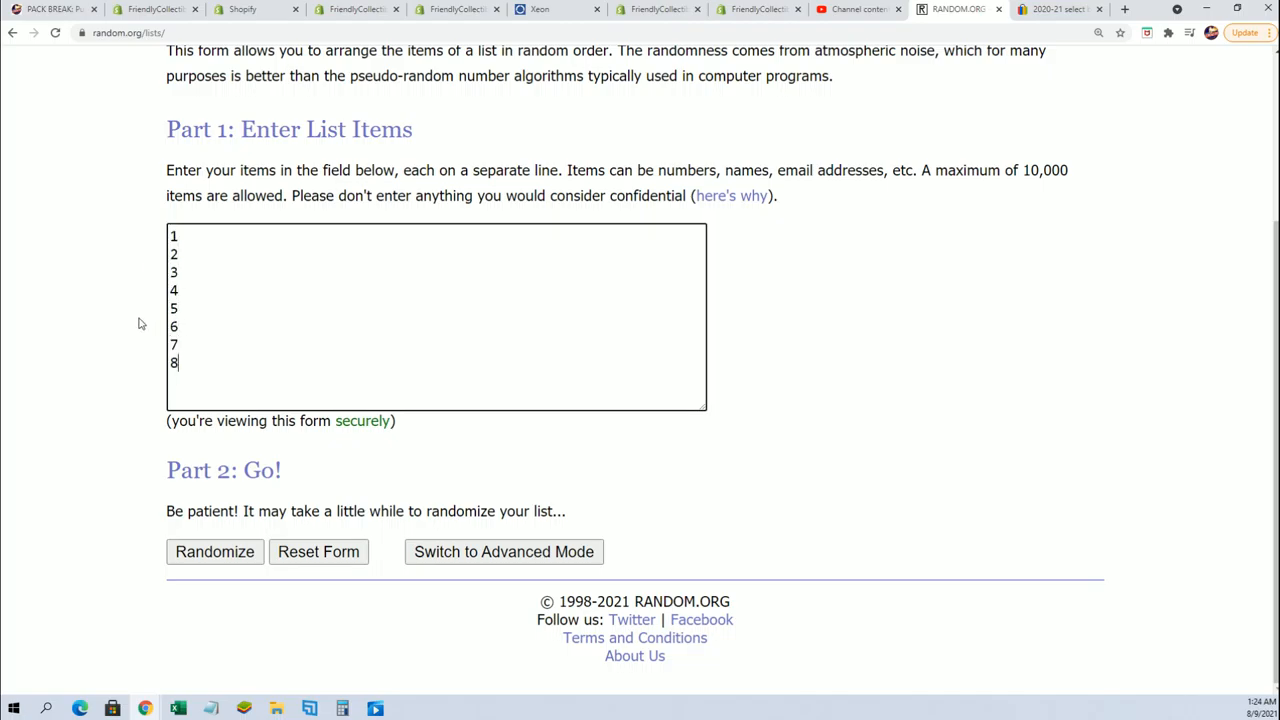
left_click(214, 552)
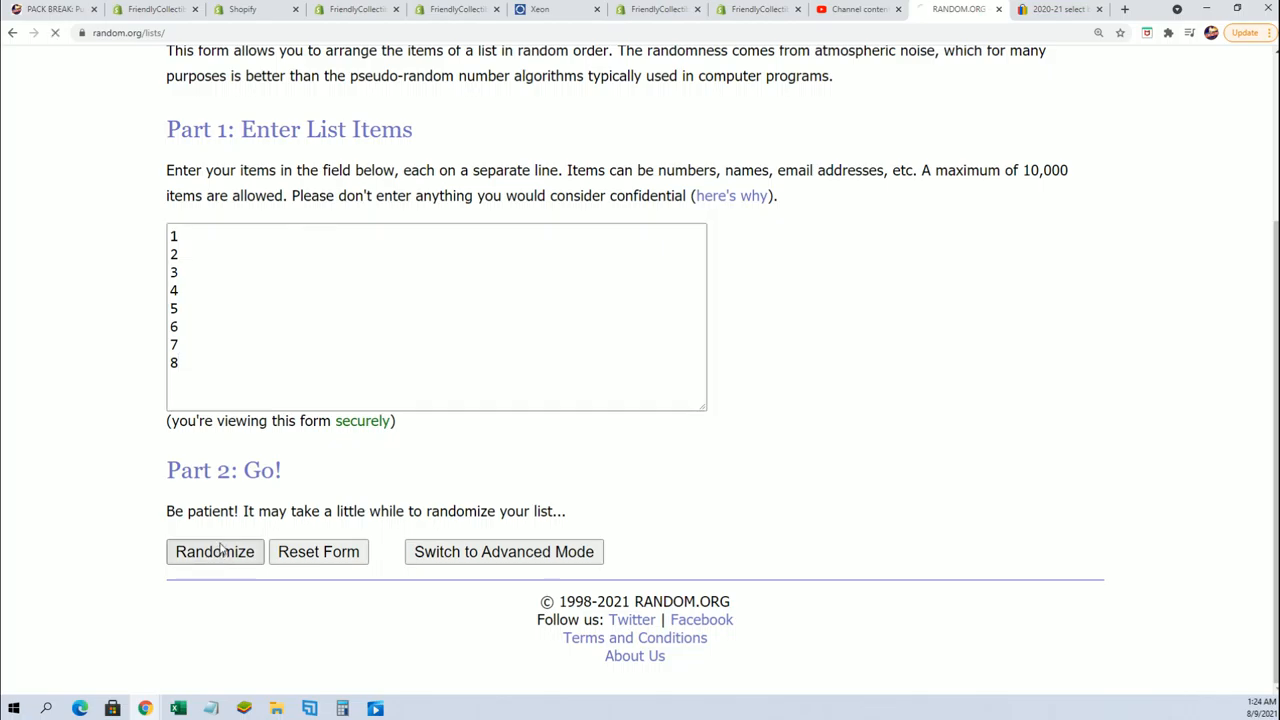
left_click(214, 552)
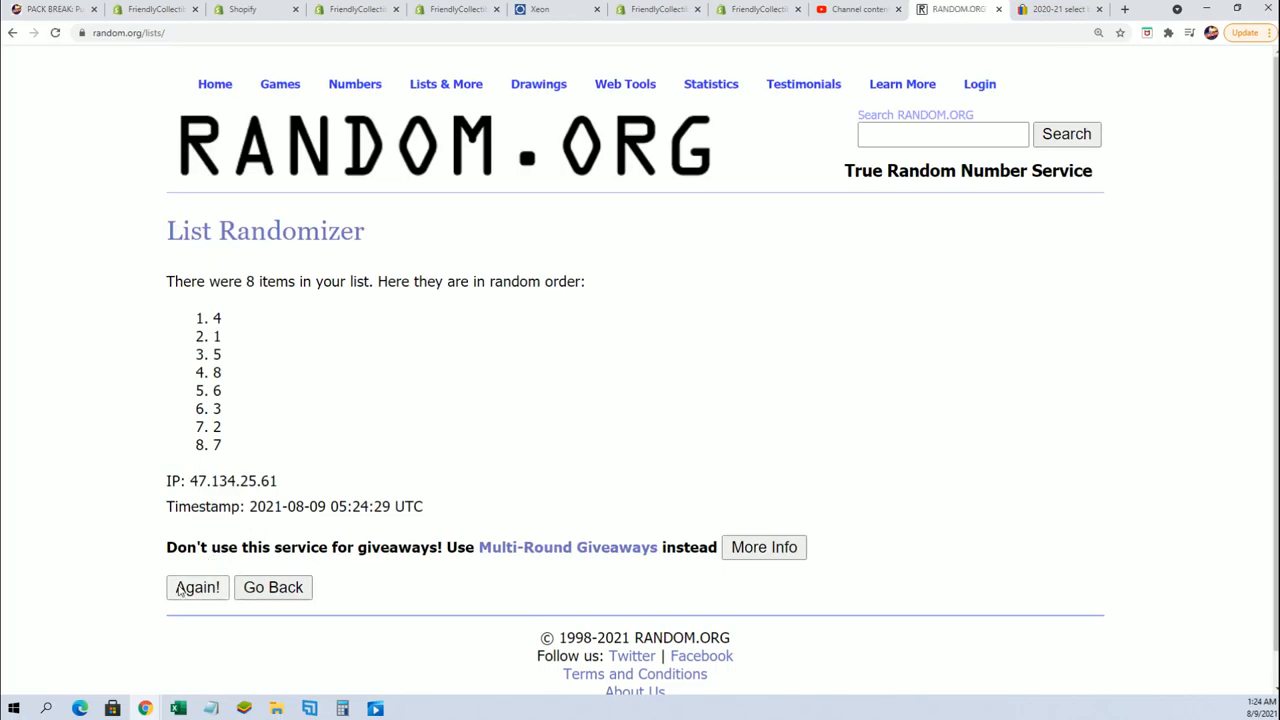
Reshuffle the packs until the seventh draw lists pack 5 first, and select it.
left_click(196, 588)
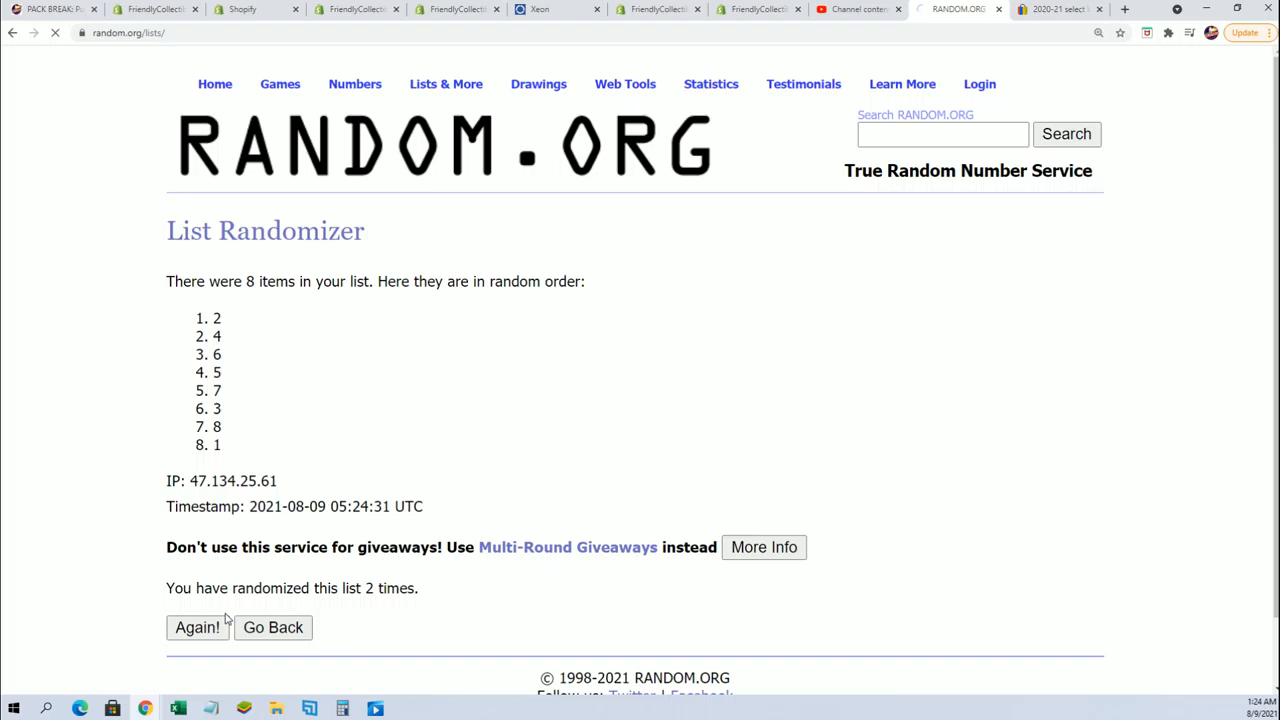
left_click(196, 628)
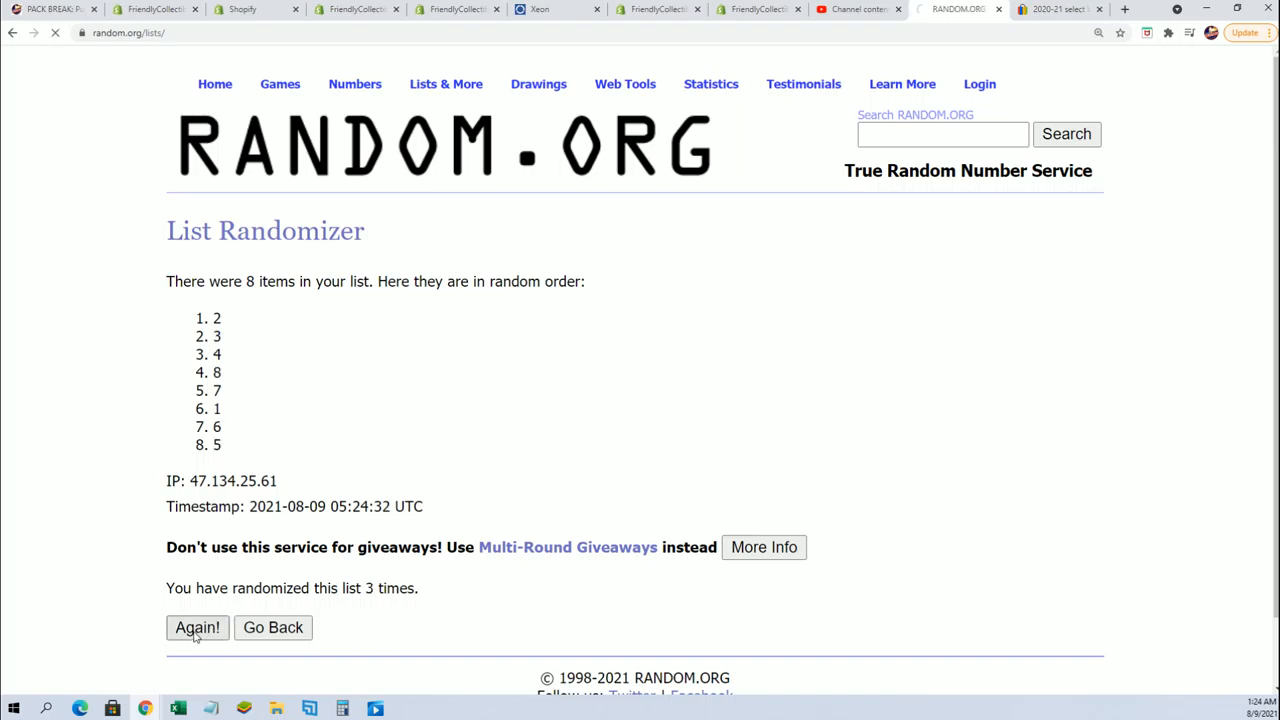
left_click(196, 628)
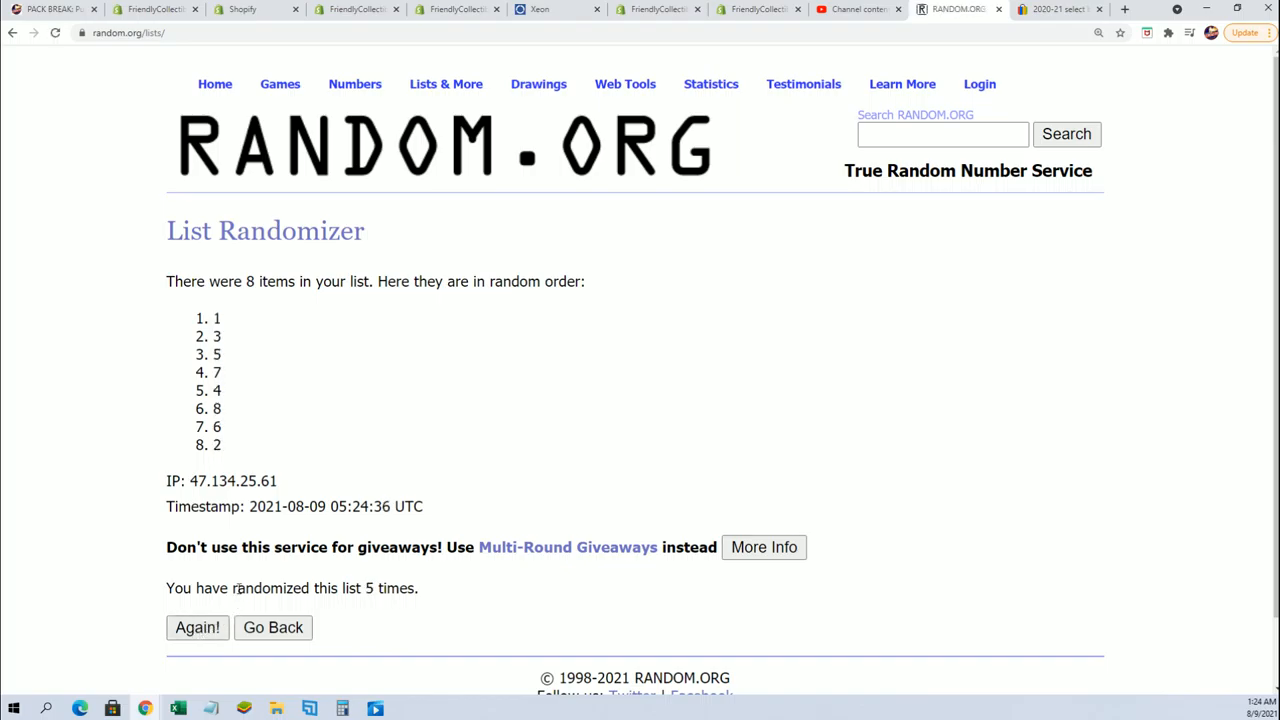
left_click(196, 628)
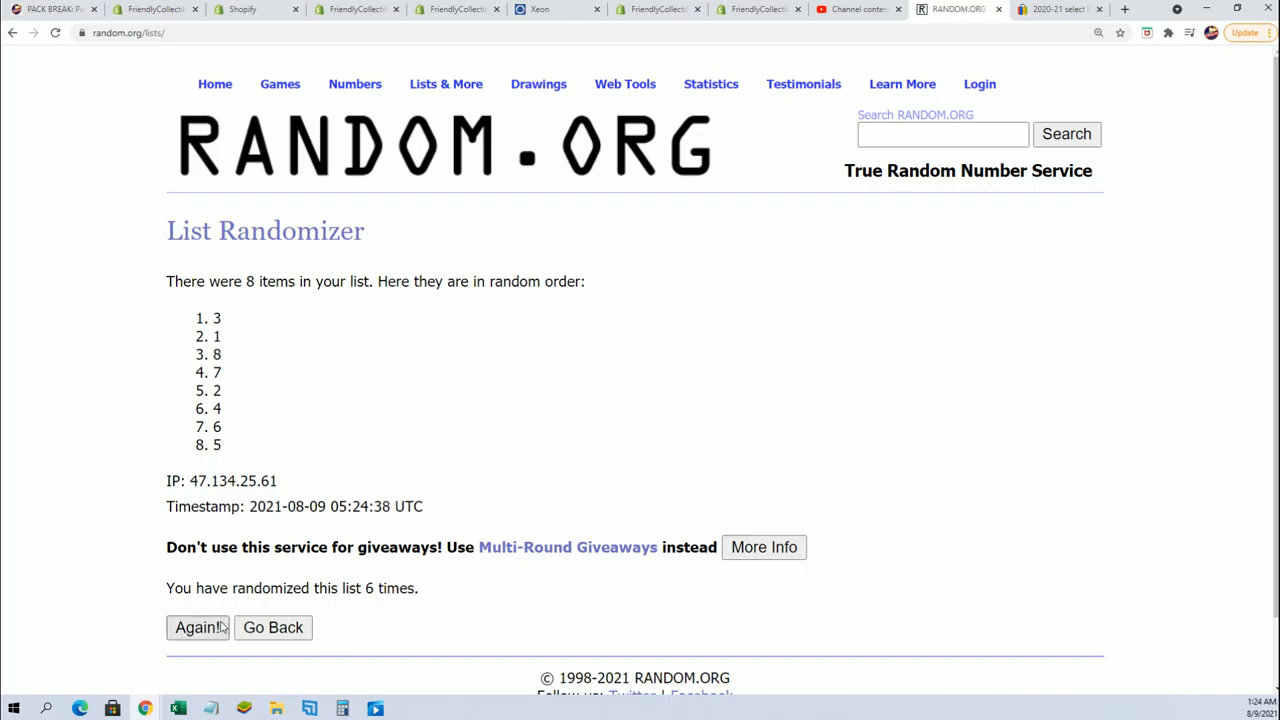
left_click(196, 628)
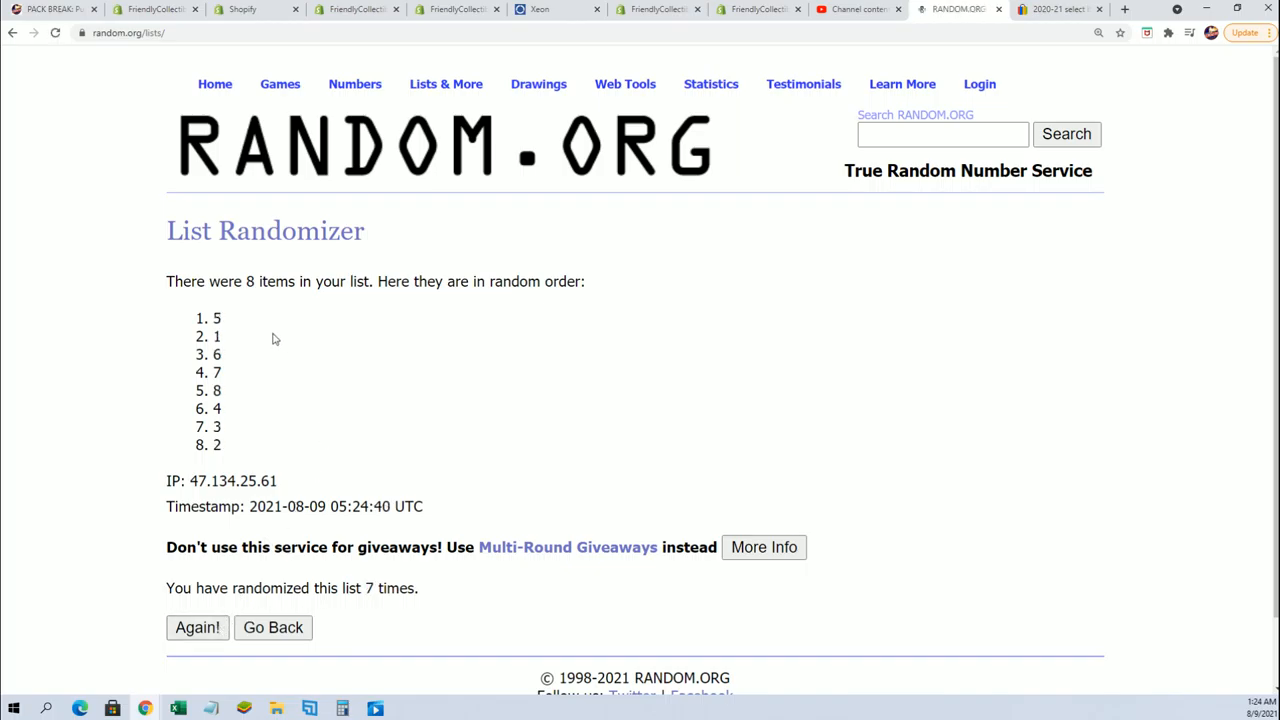
double_click(216, 318)
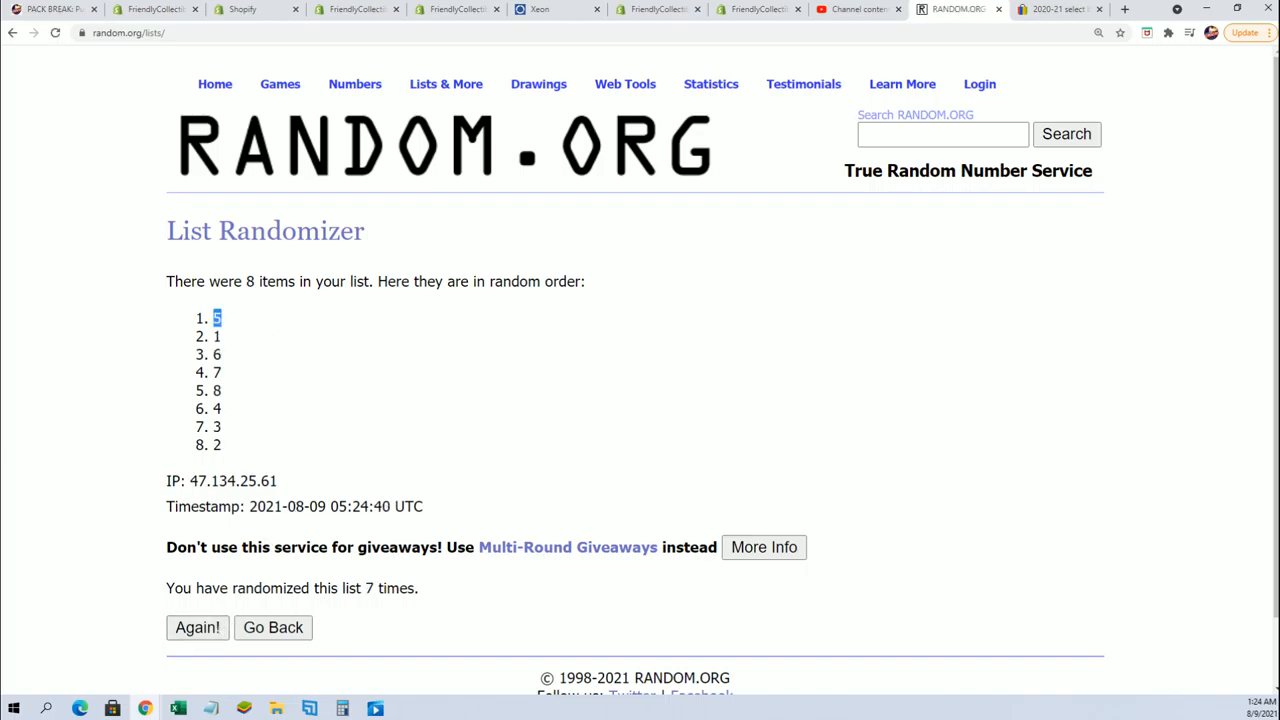